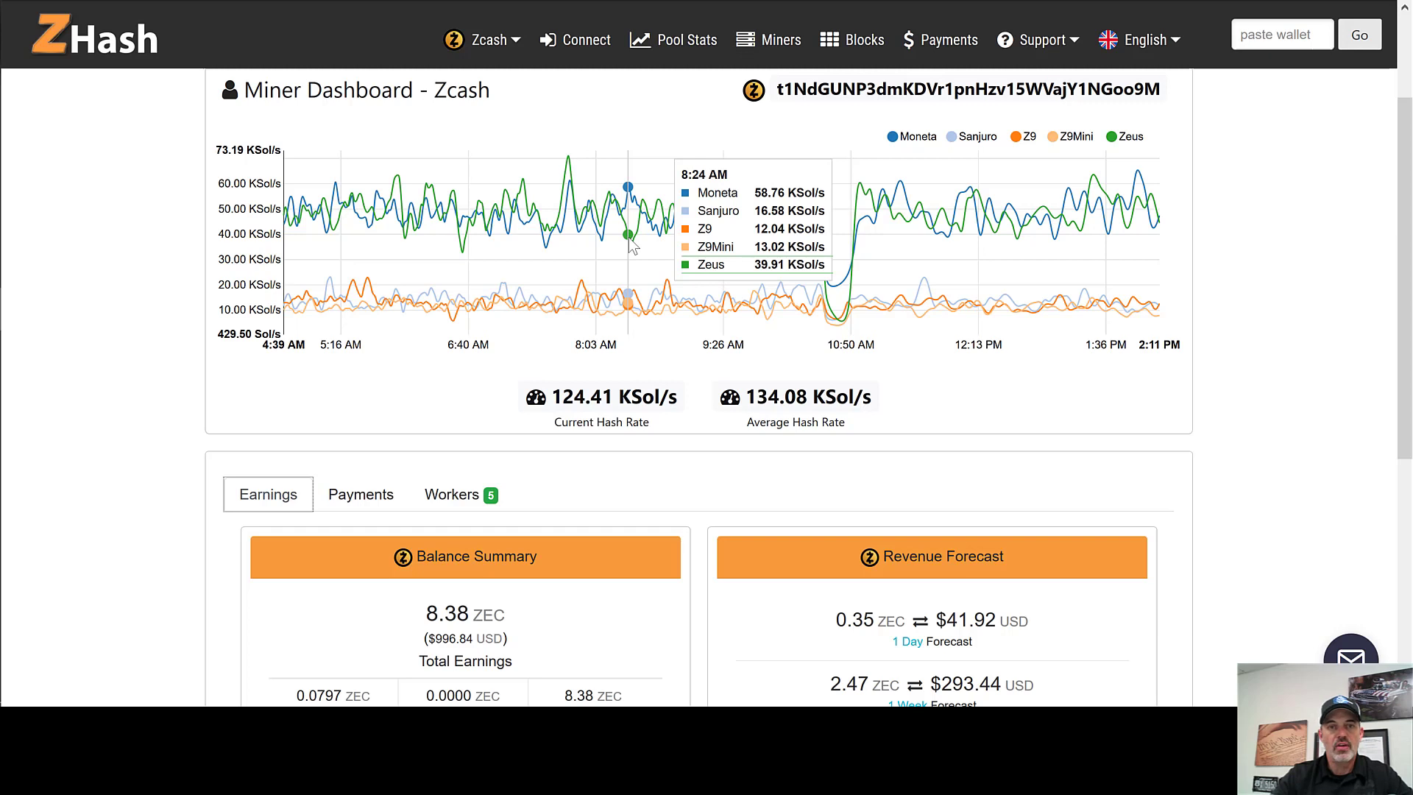
mouse_move(296, 228)
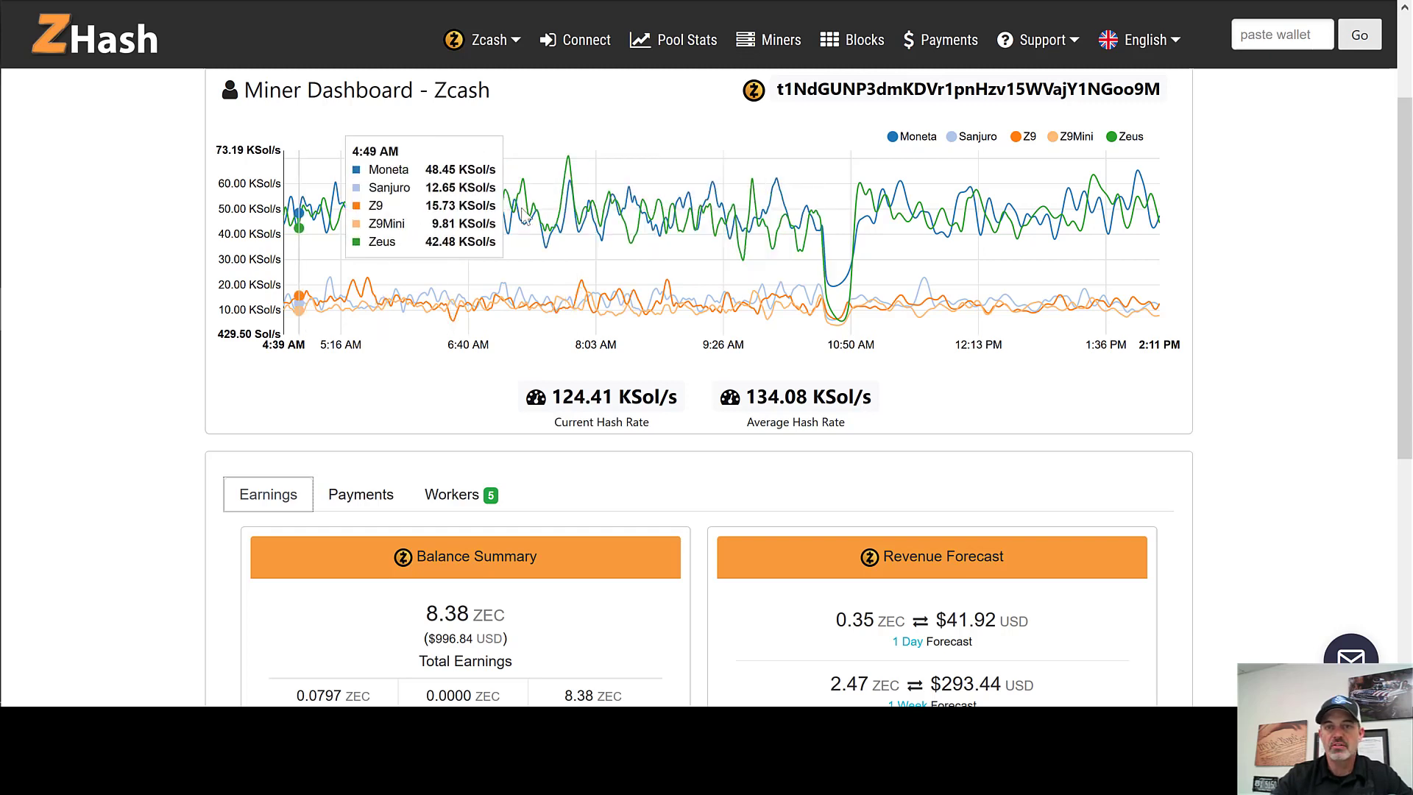
mouse_move(985, 243)
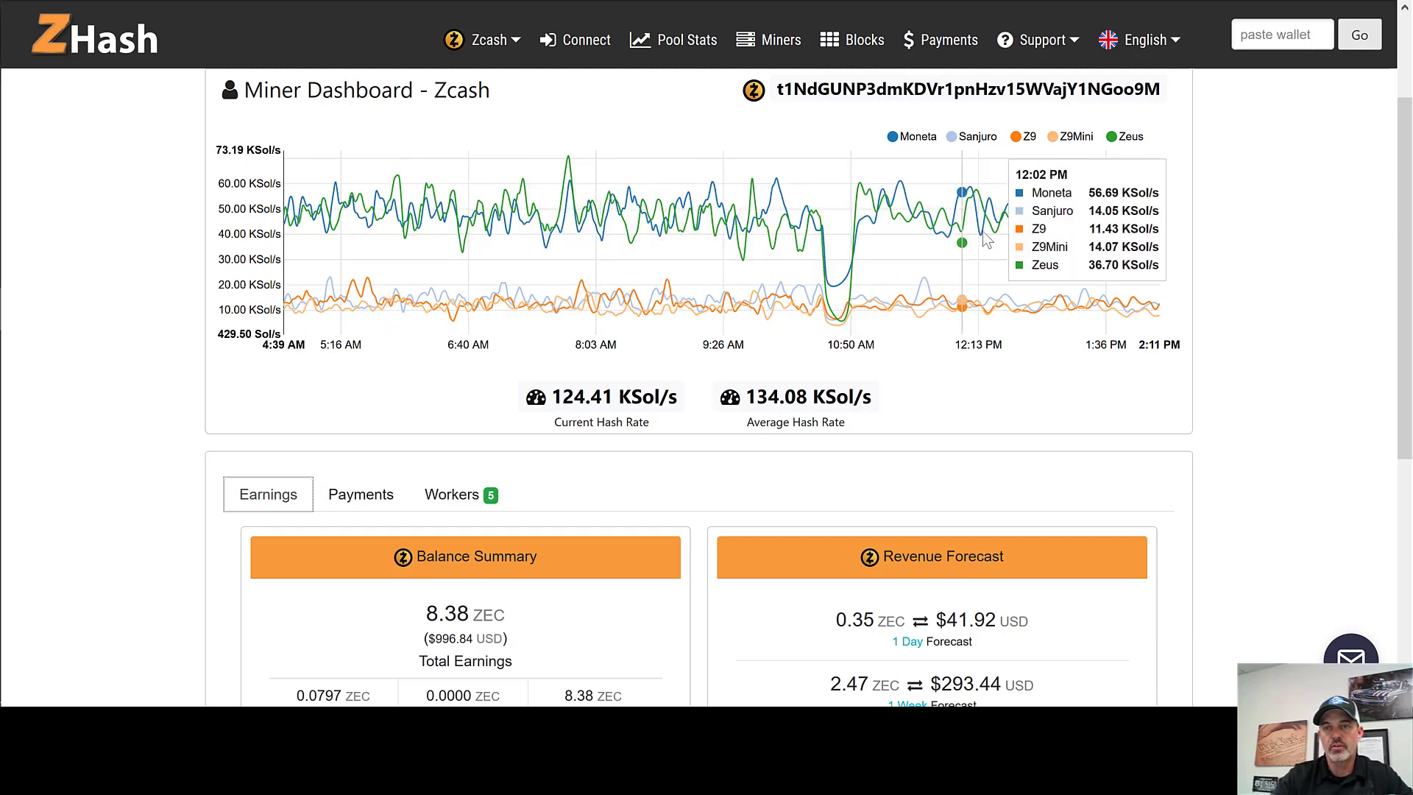
mouse_move(848, 266)
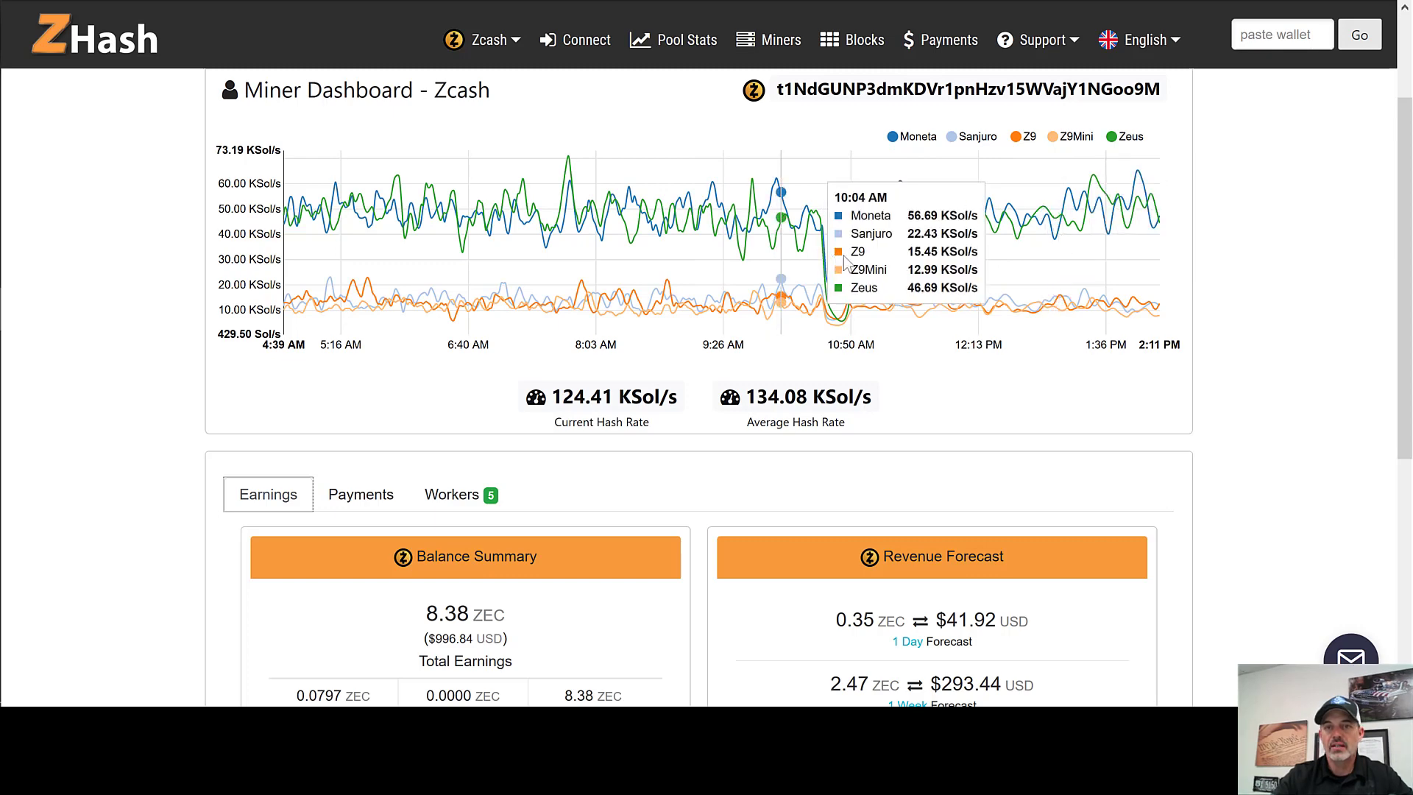
mouse_move(1405, 195)
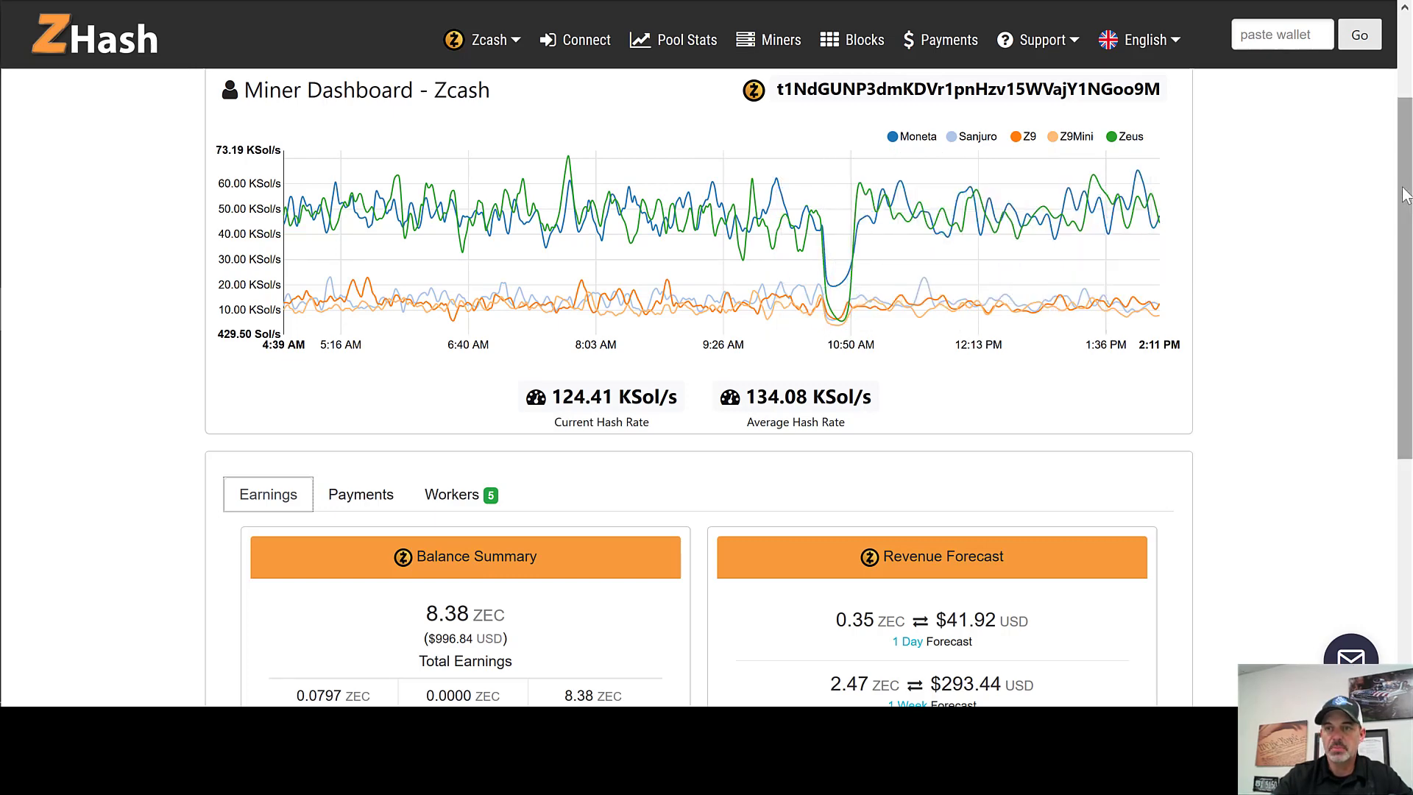
Show the ZHash Workers table for all five rigs with hash rates, shares and paid amounts
scroll("down", 3)
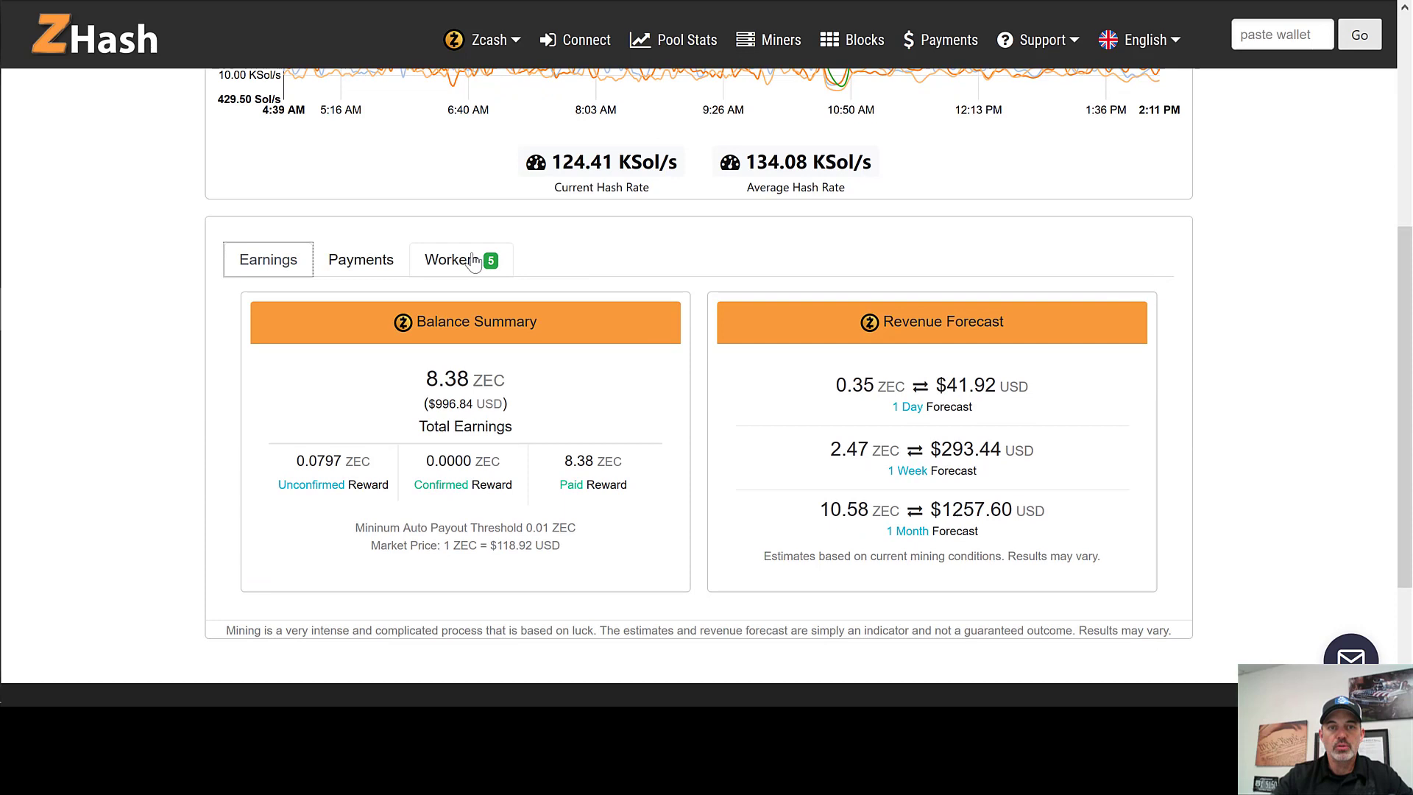
left_click(460, 259)
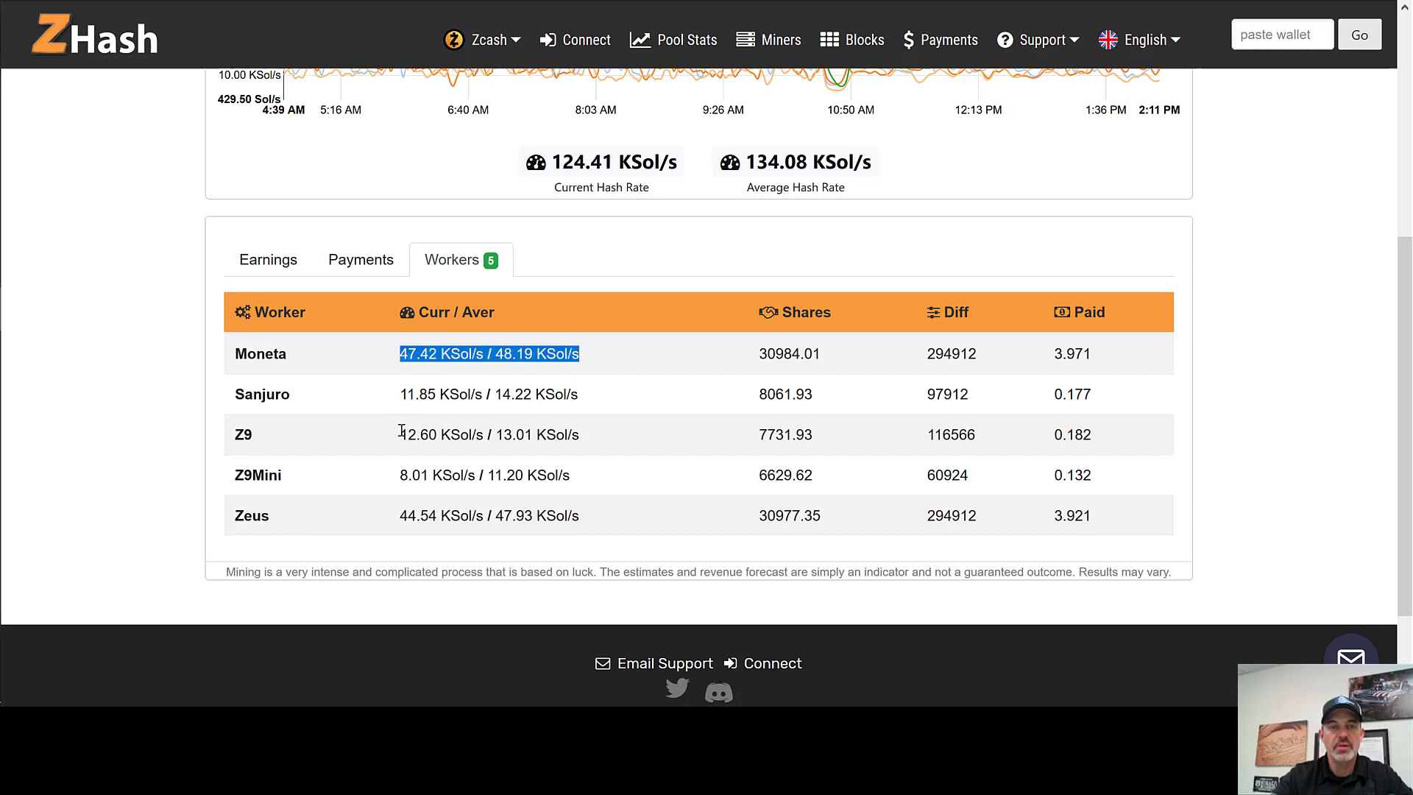
mouse_move(407, 418)
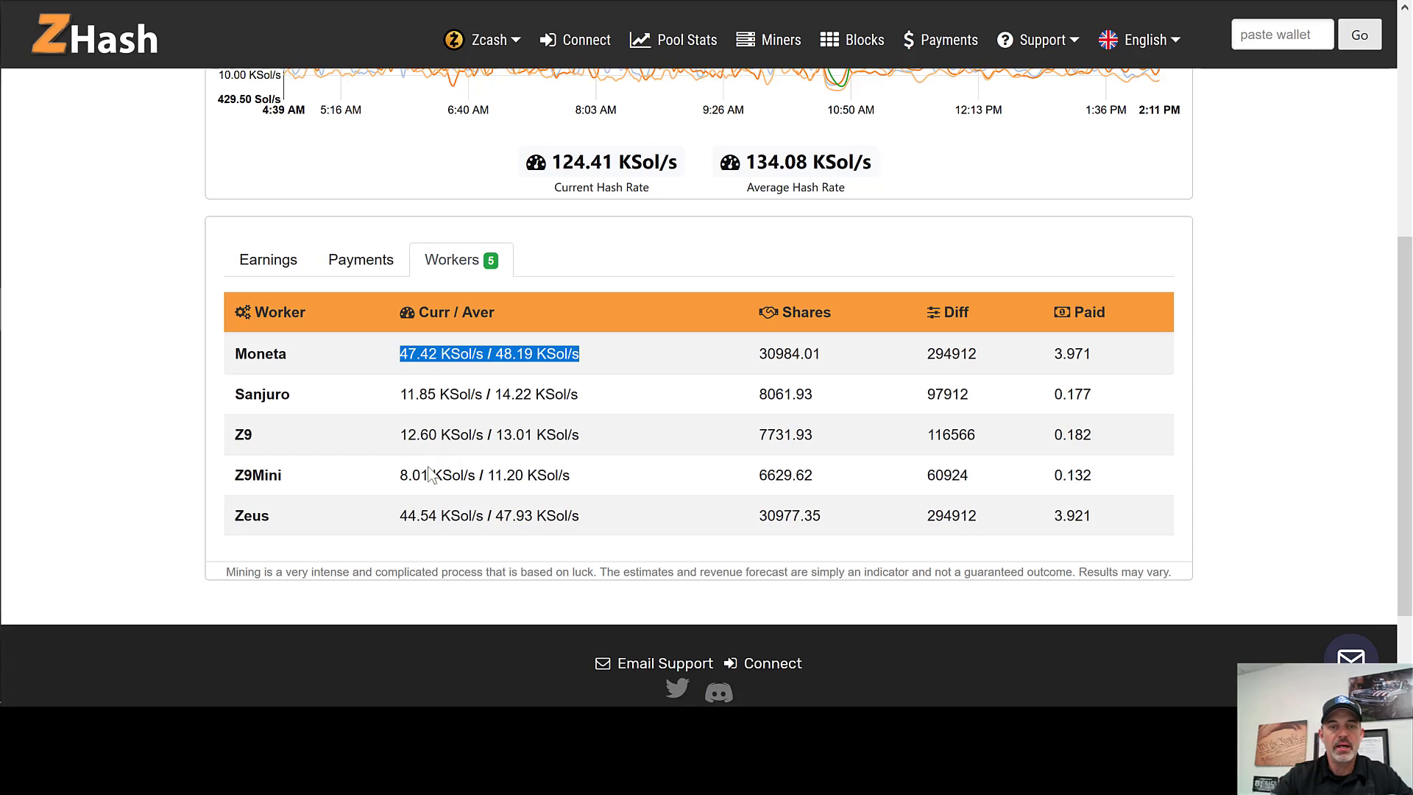
mouse_move(378, 437)
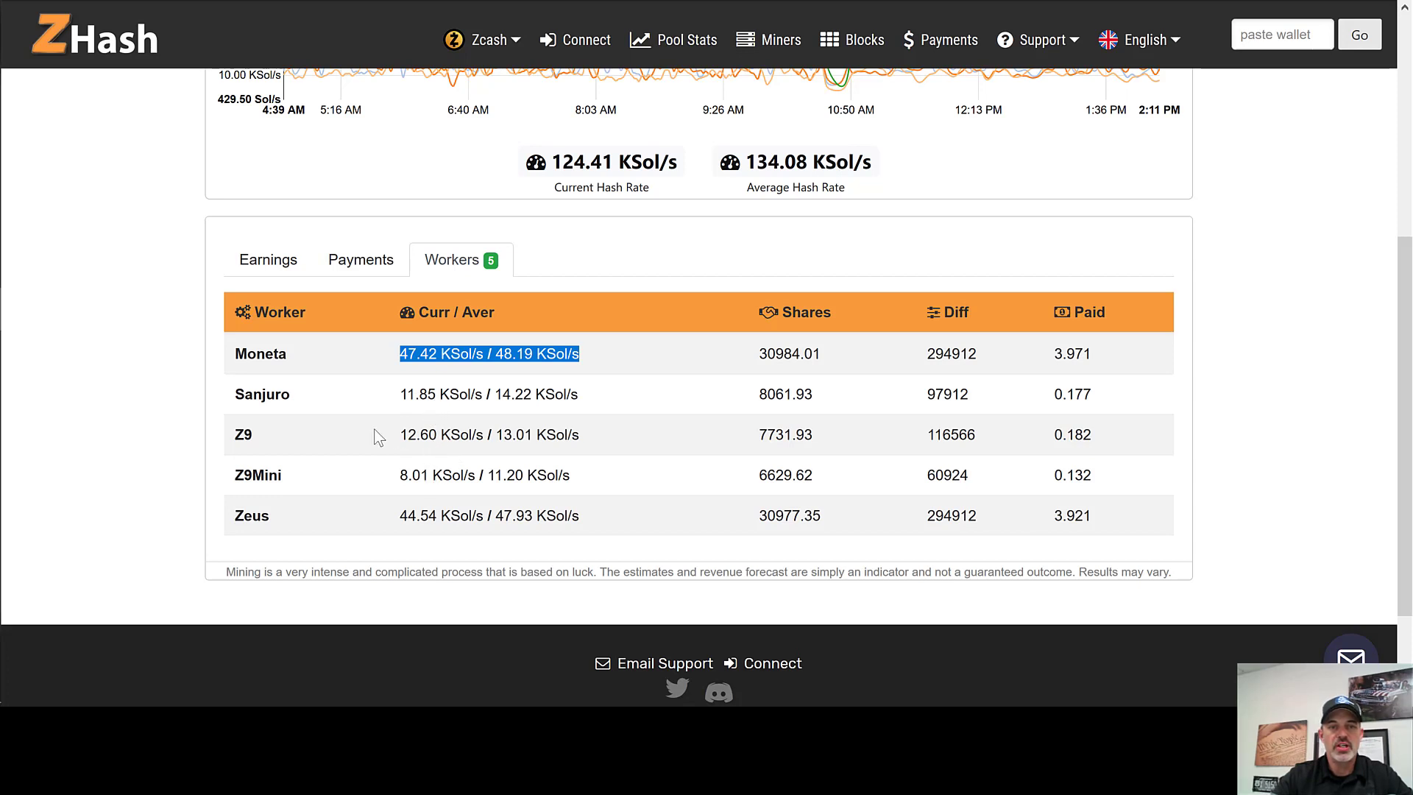
mouse_move(515, 398)
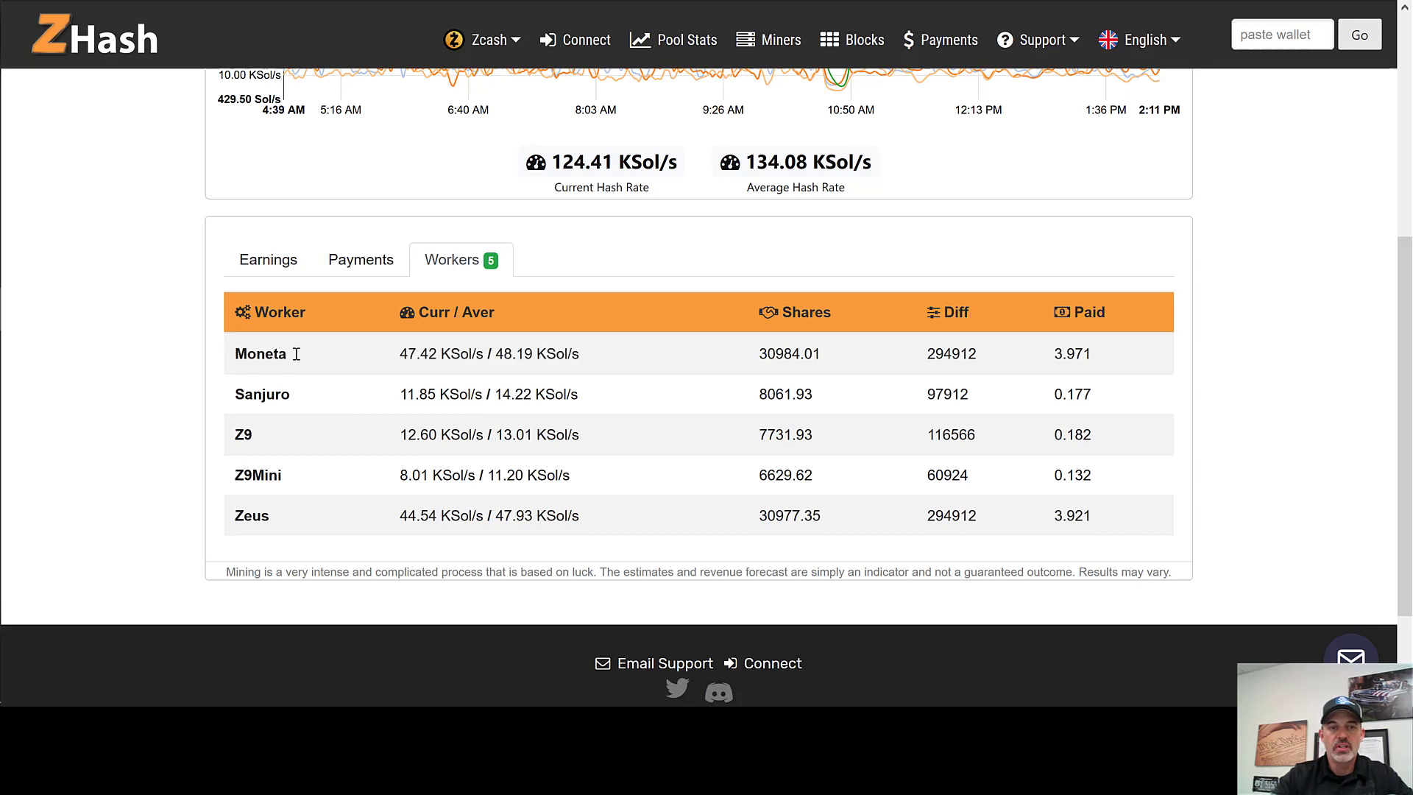
double_click(260, 353)
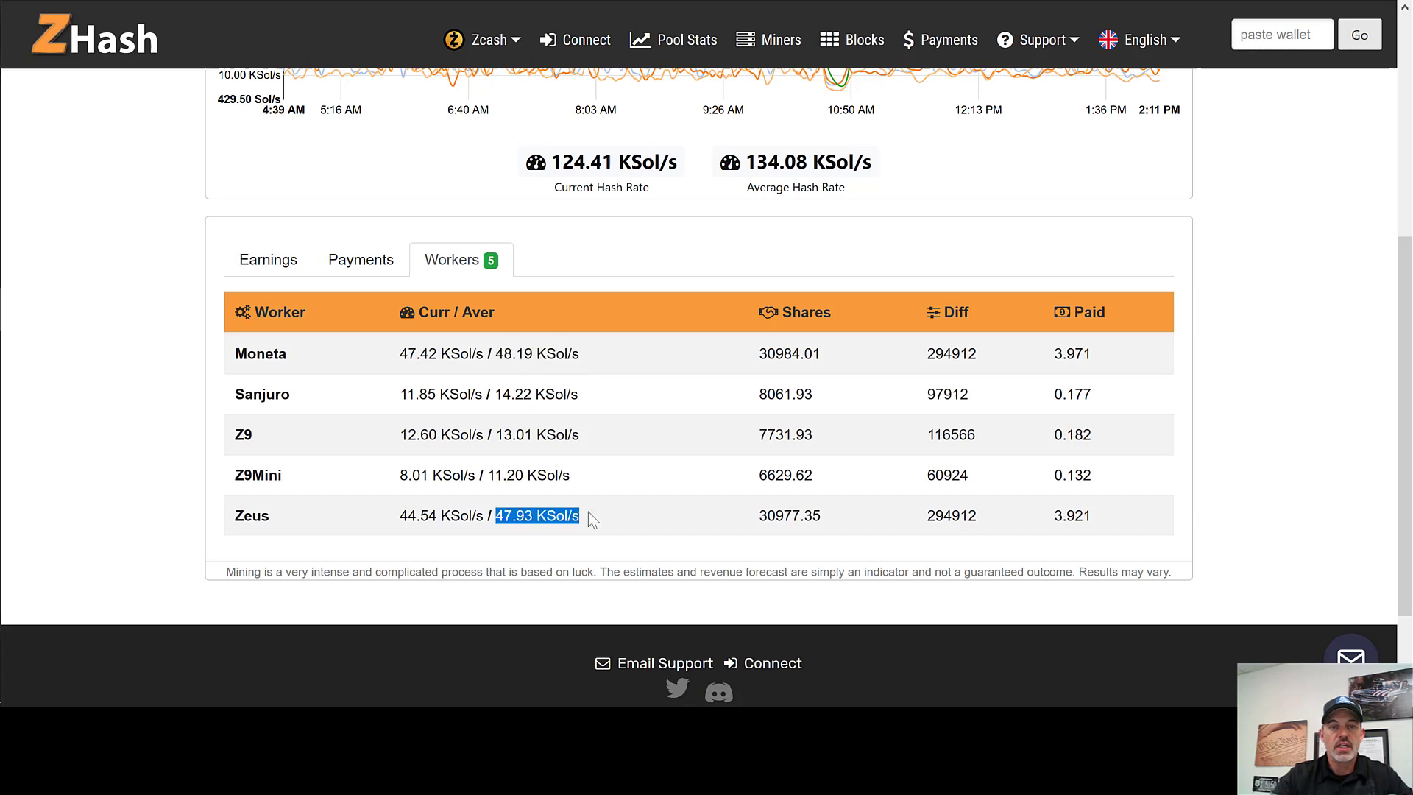
mouse_move(593, 523)
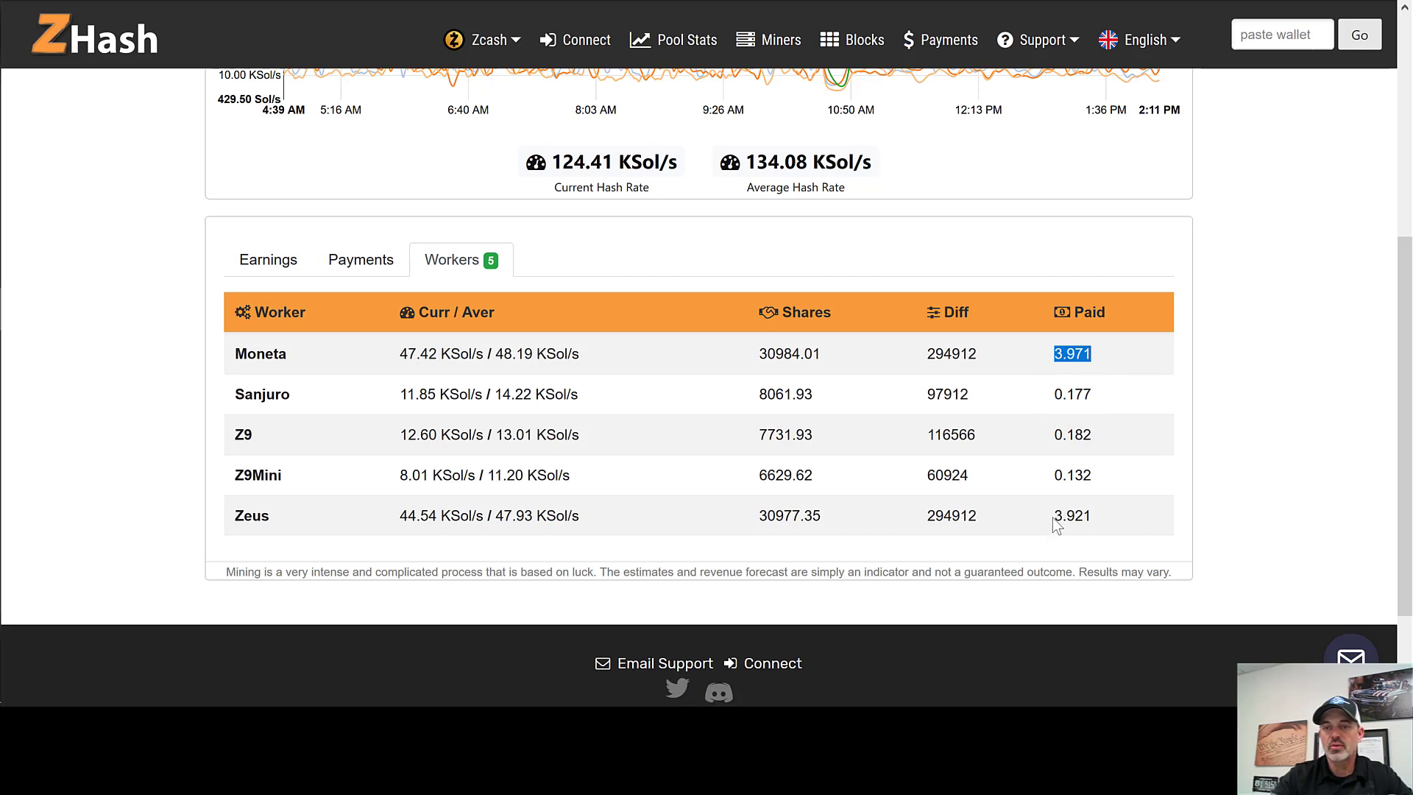
mouse_move(1056, 516)
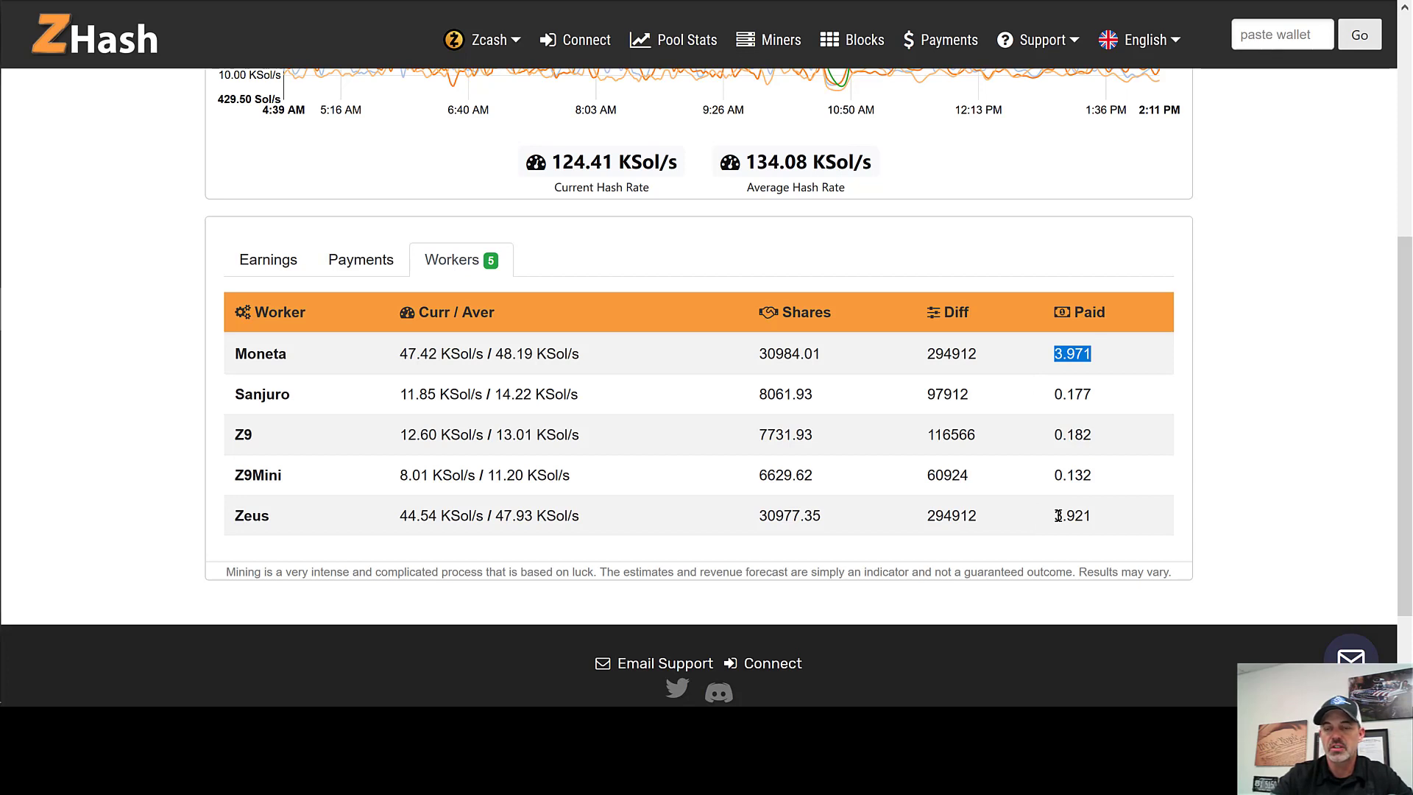
mouse_move(1094, 382)
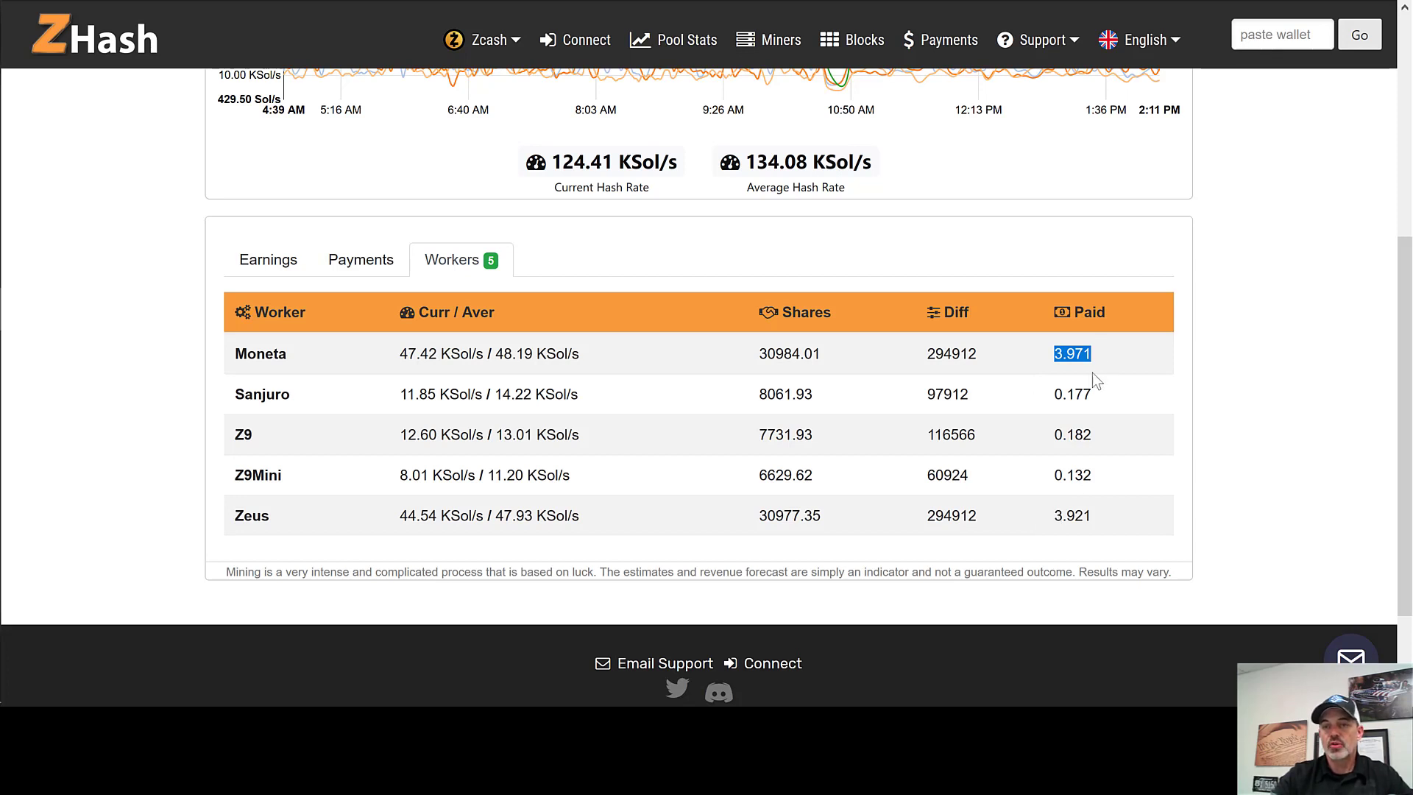
mouse_move(1062, 515)
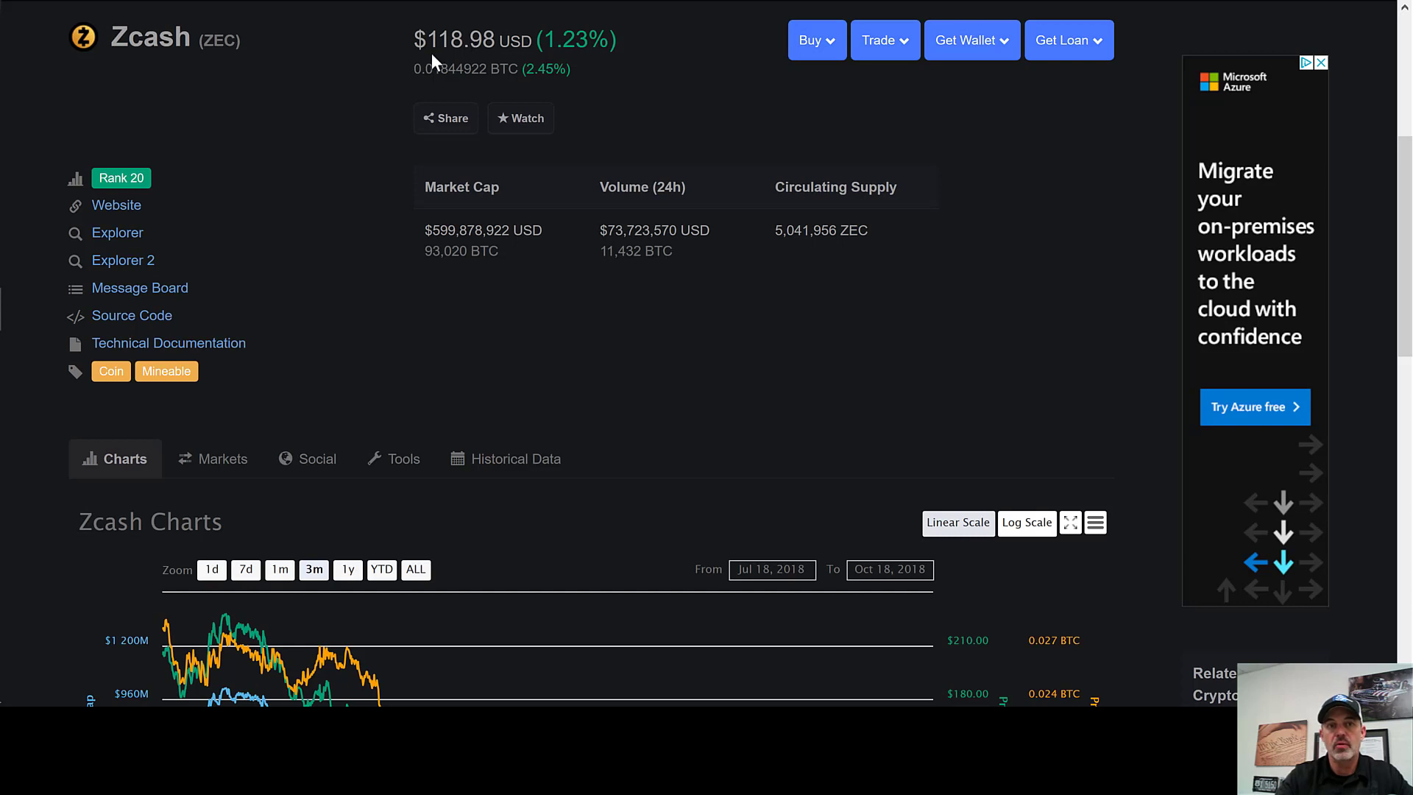
mouse_move(396, 105)
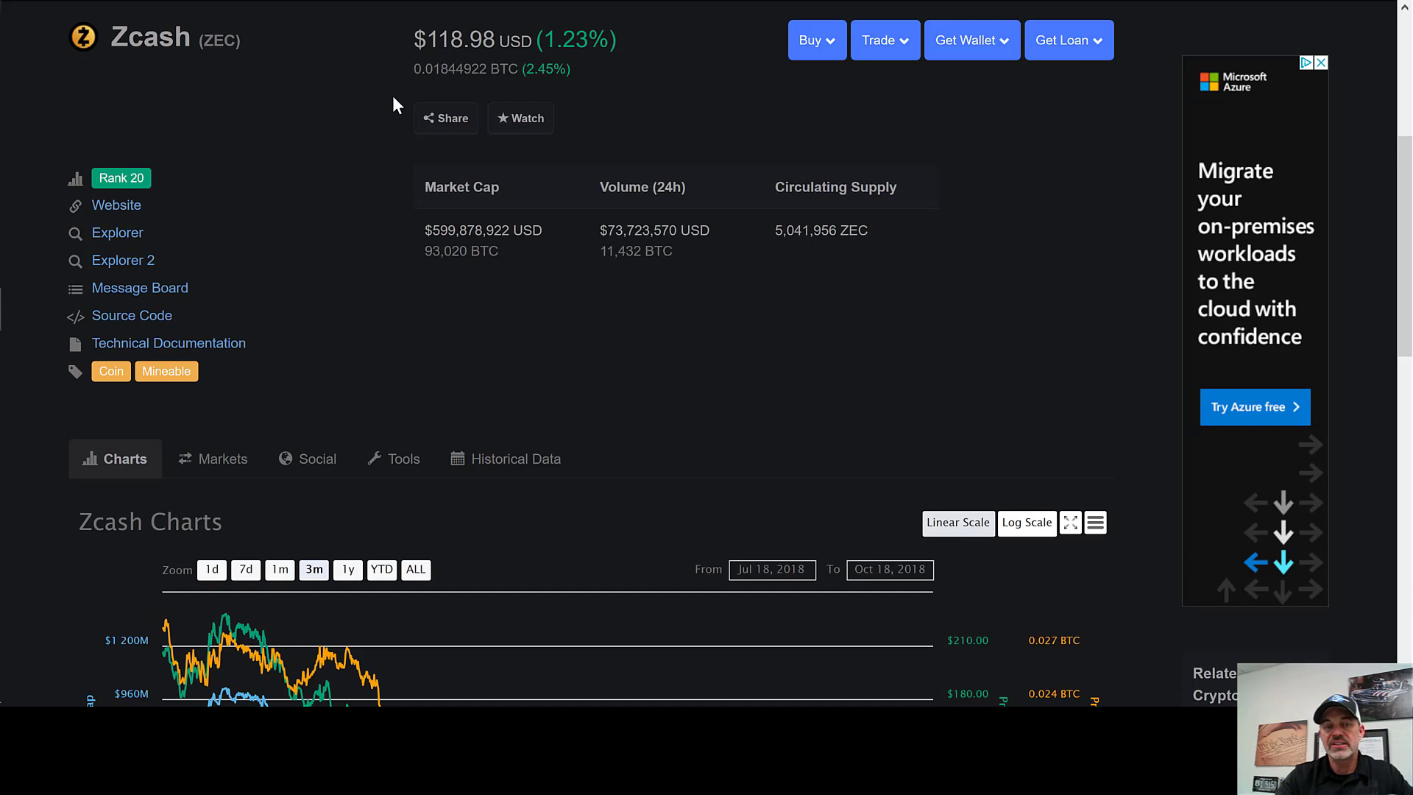
mouse_move(401, 111)
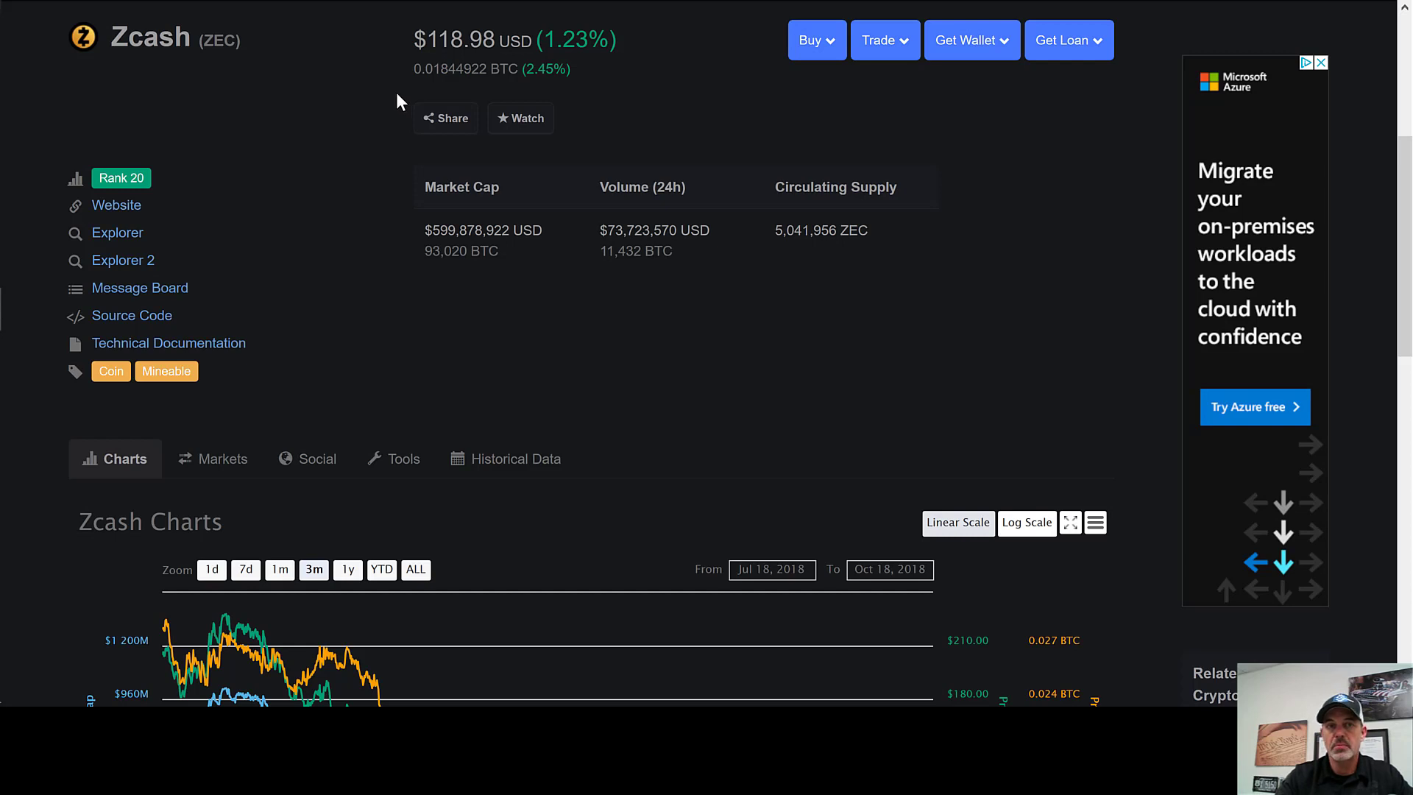
mouse_move(390, 109)
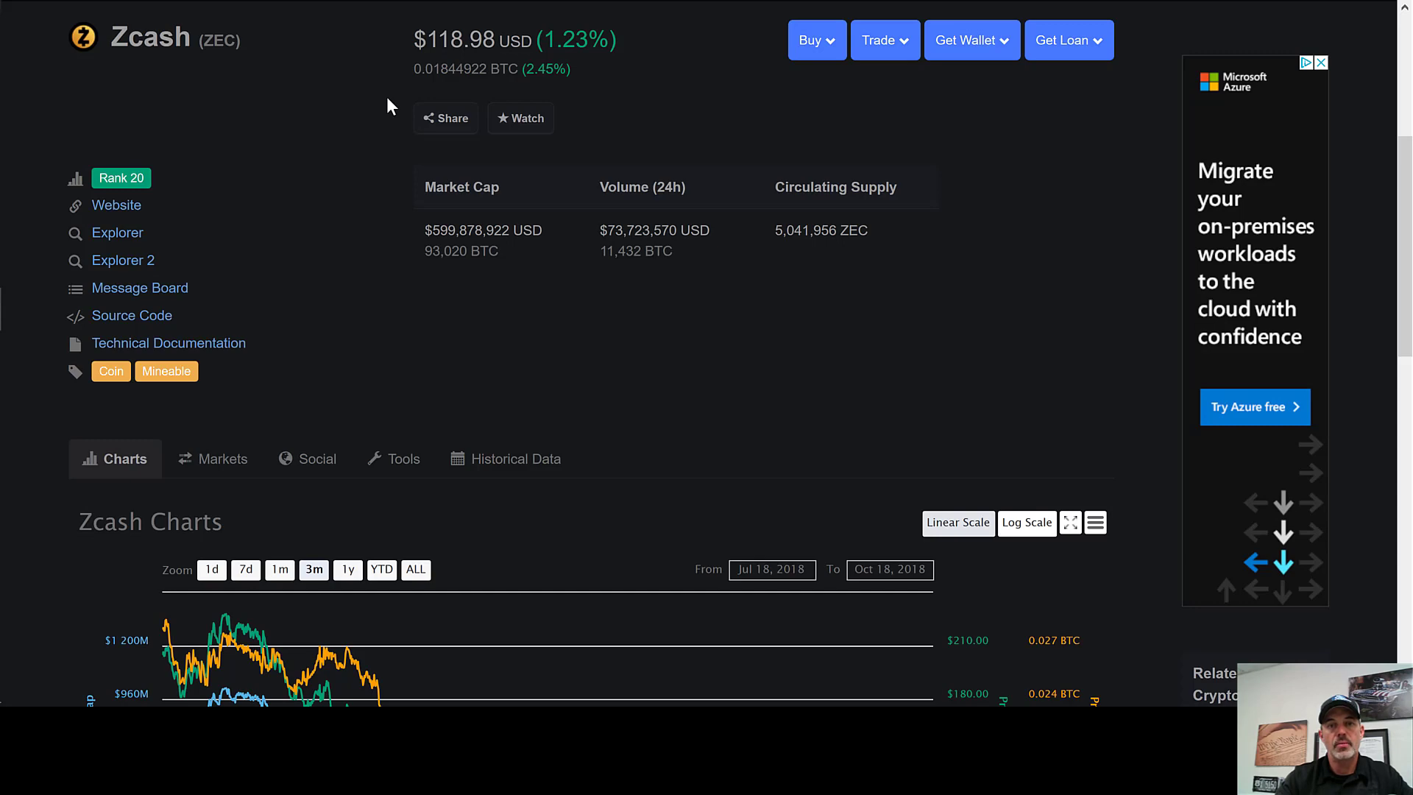
mouse_move(1396, 121)
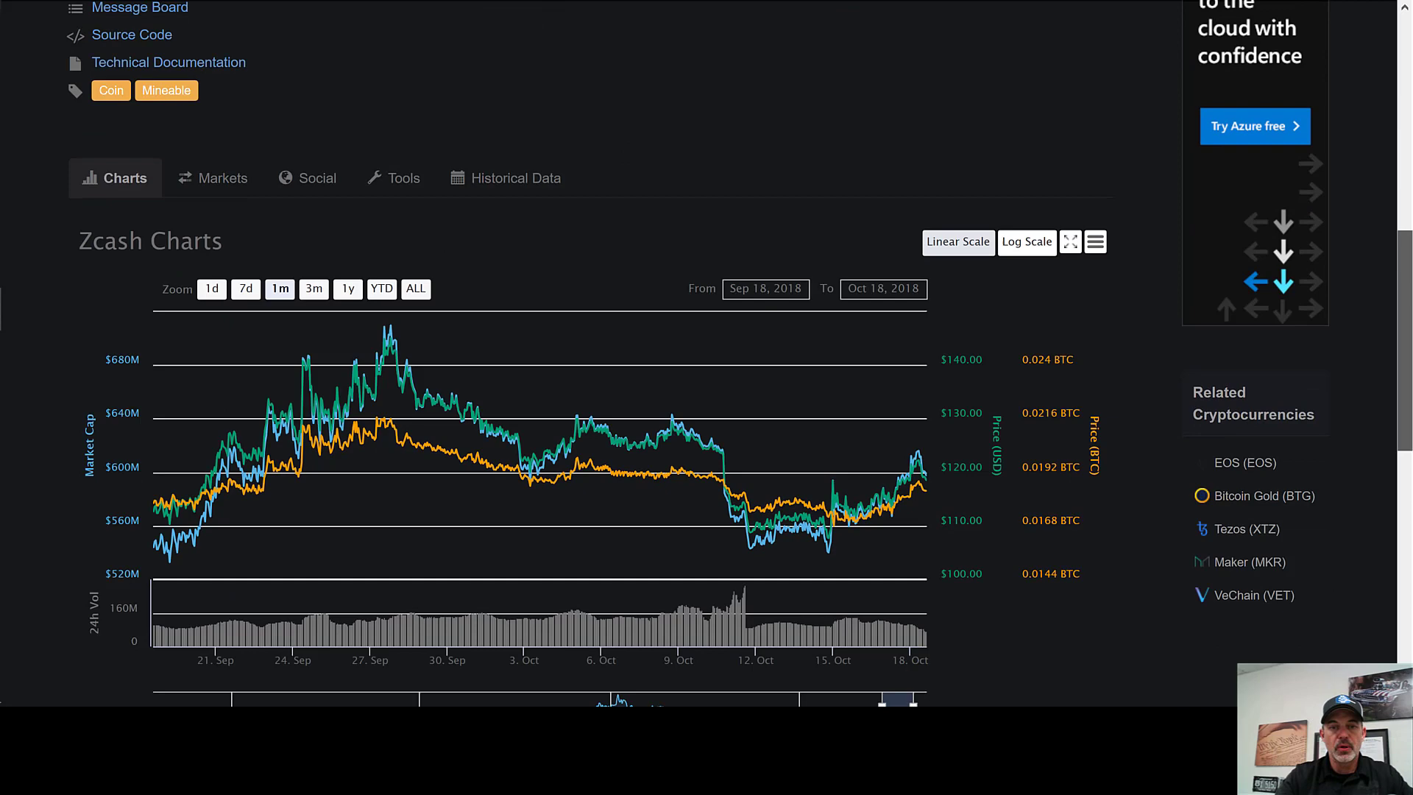
scroll("down", 3)
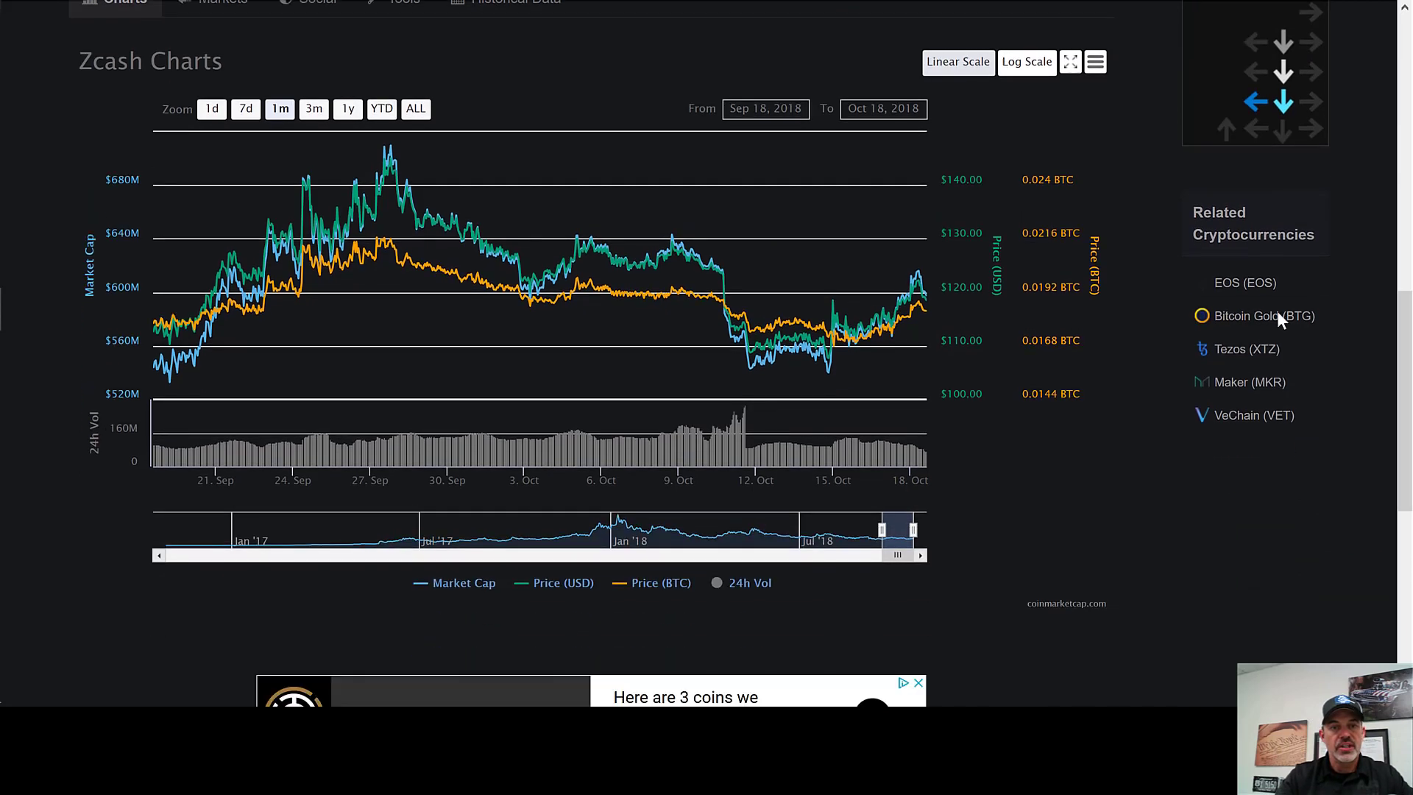
mouse_move(166, 336)
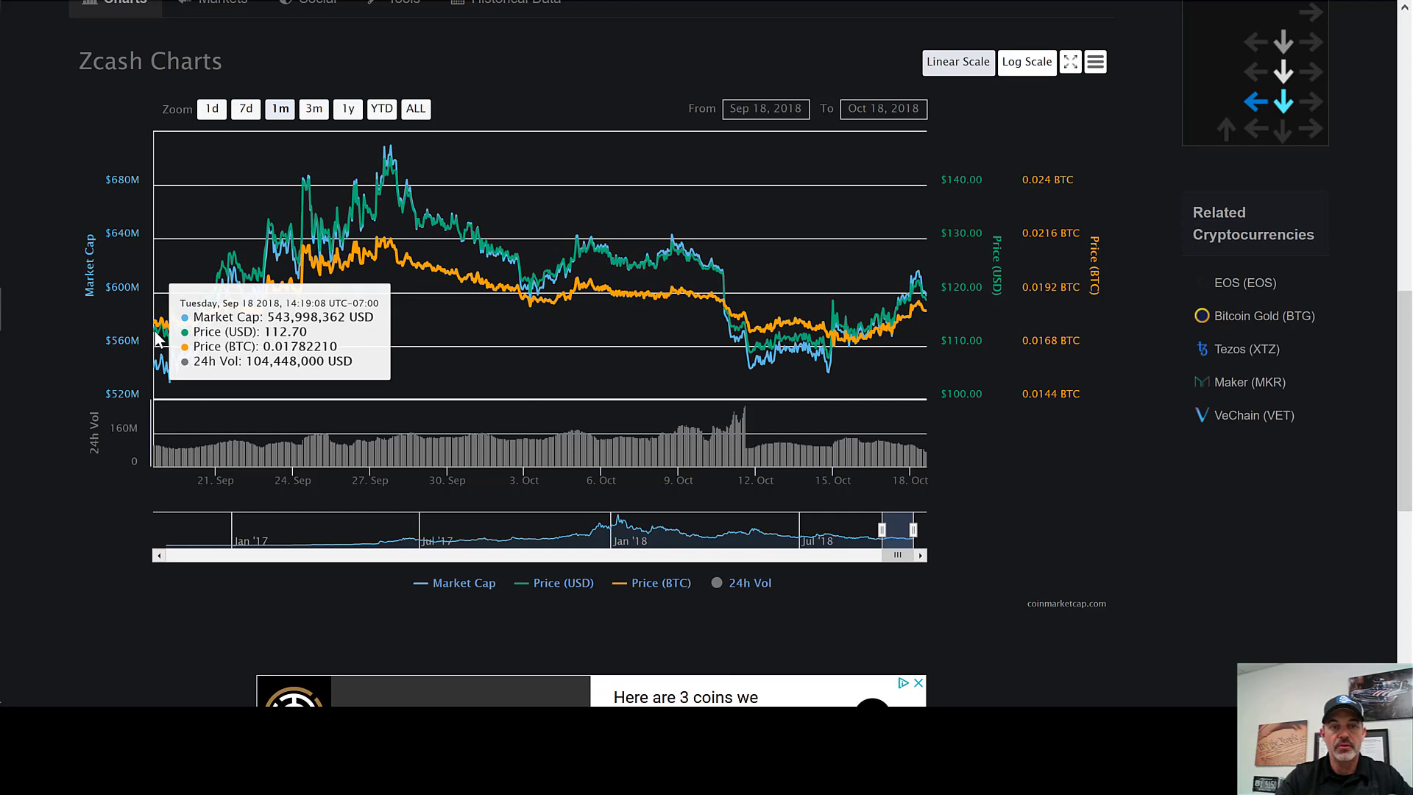
mouse_move(371, 256)
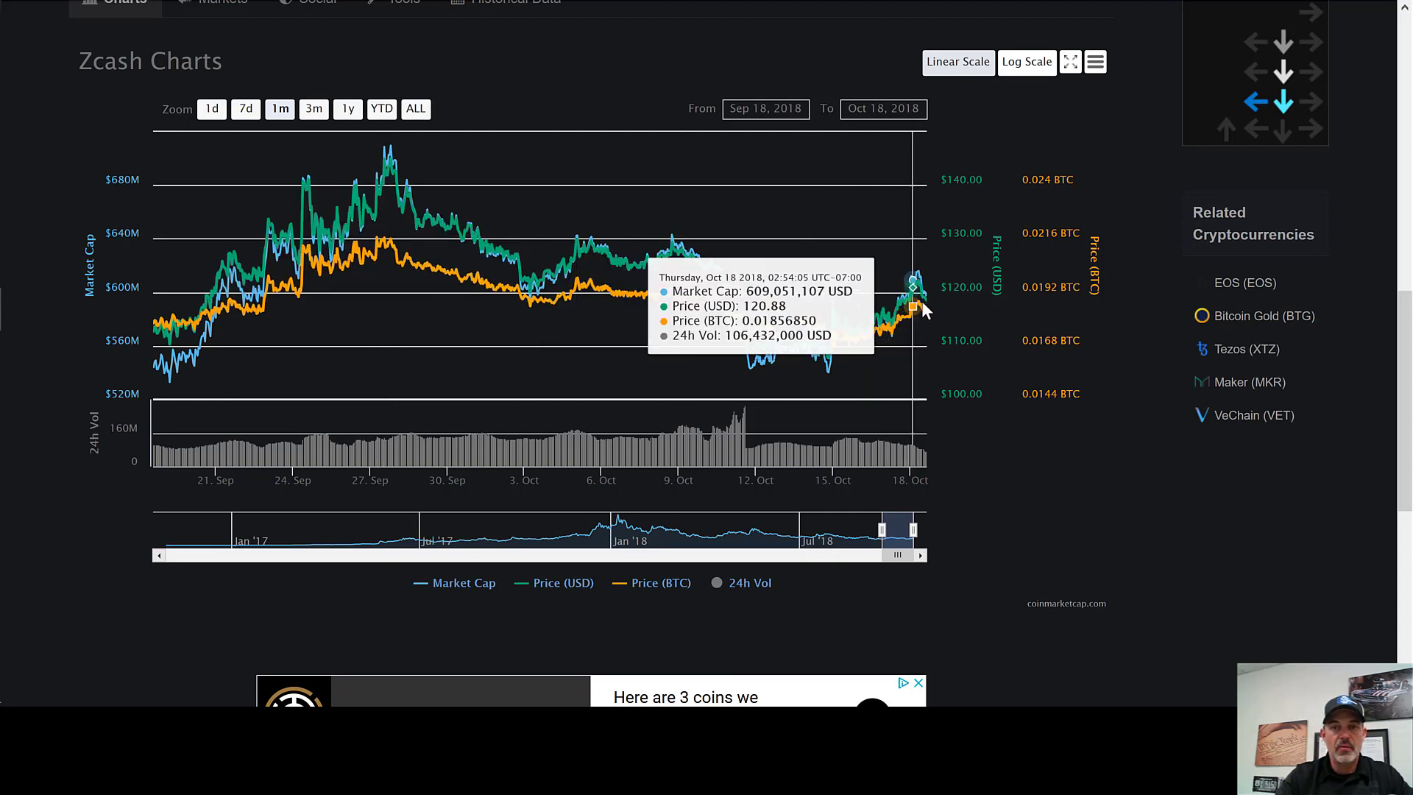
mouse_move(906, 302)
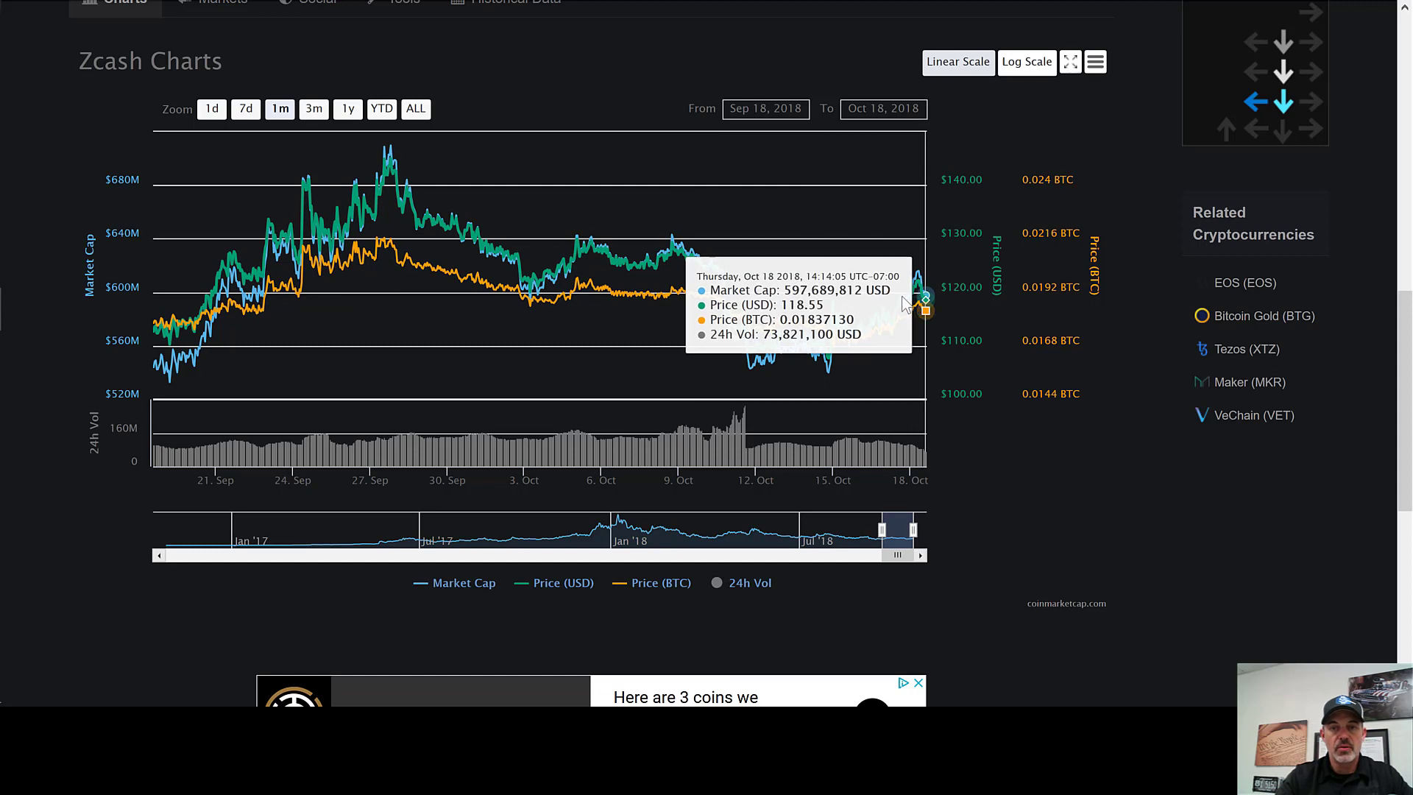
mouse_move(396, 255)
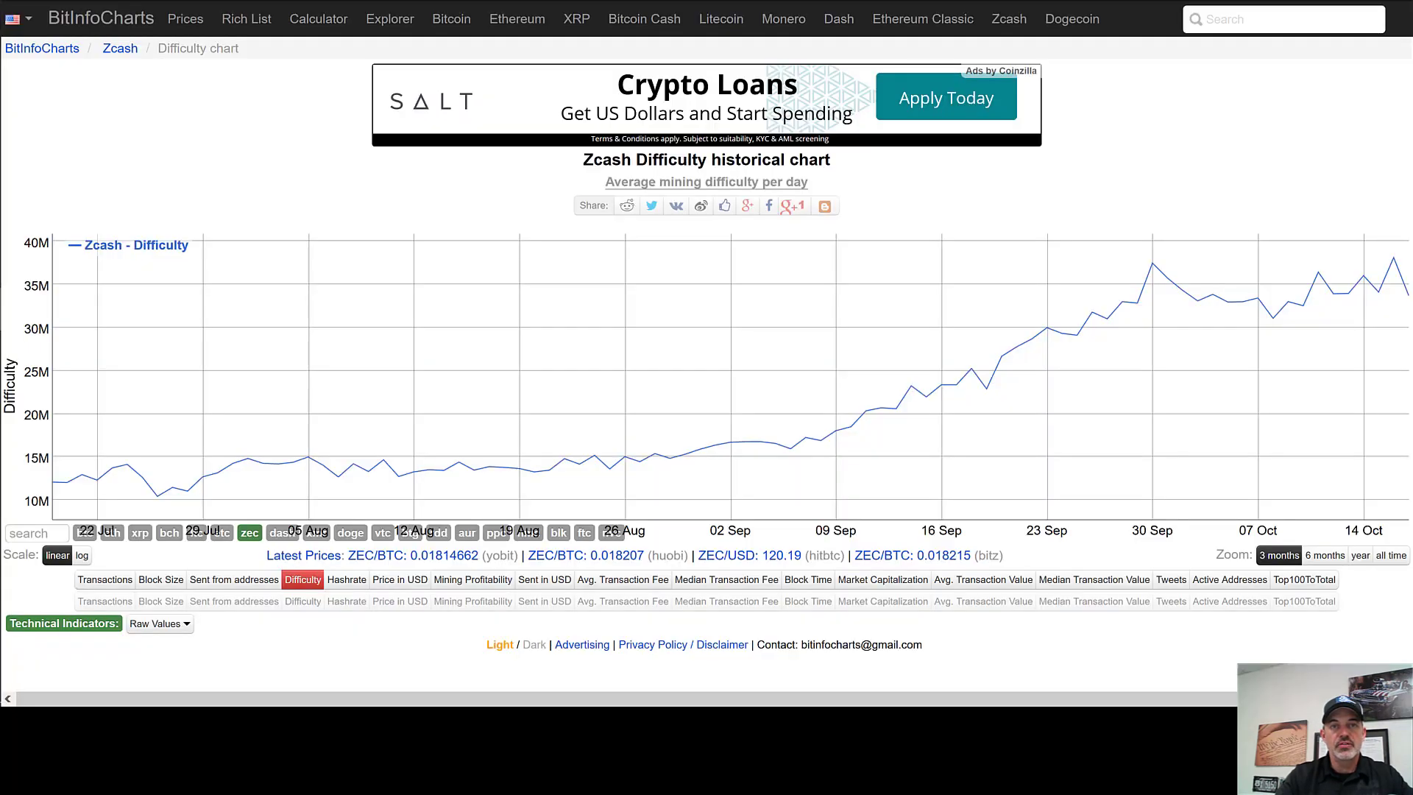
mouse_move(602, 418)
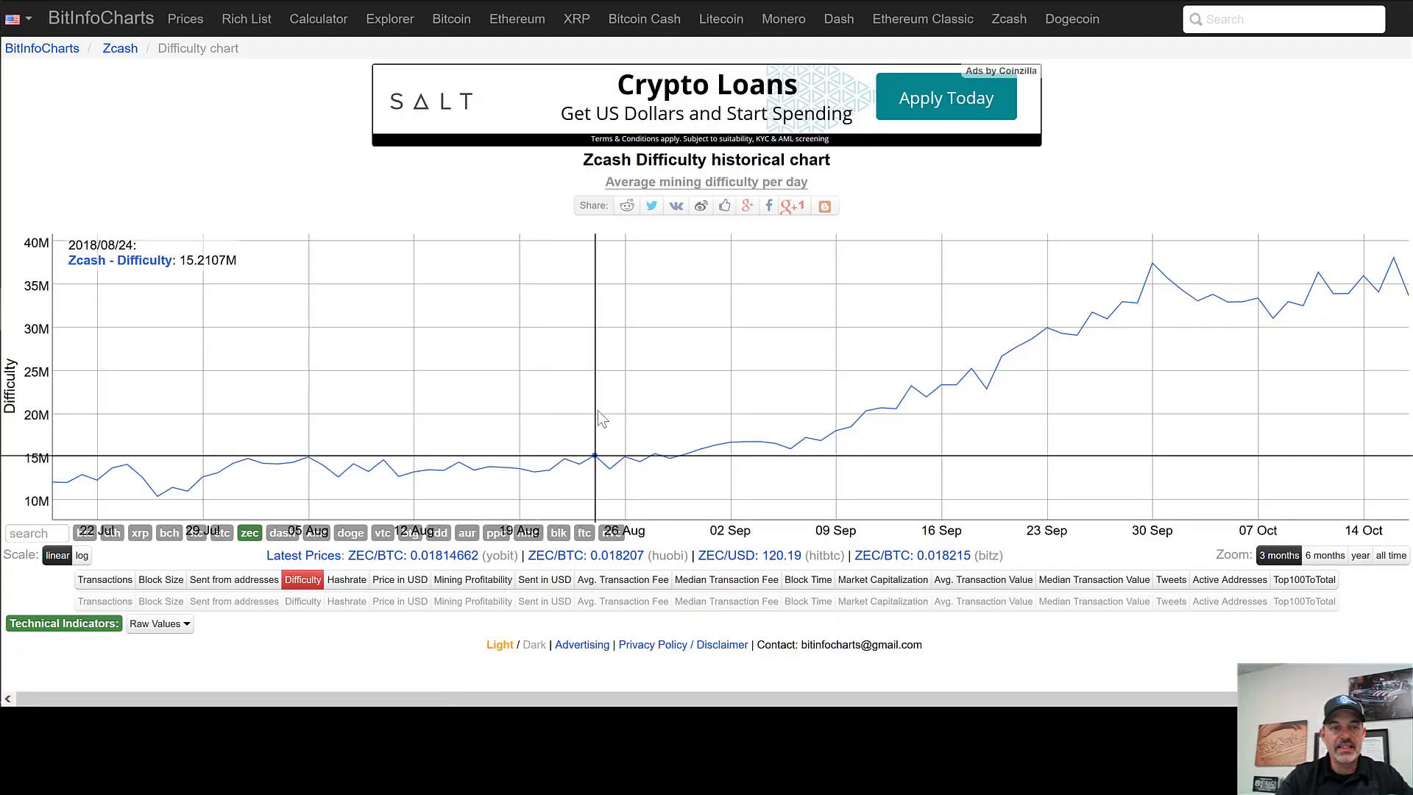
mouse_move(968, 448)
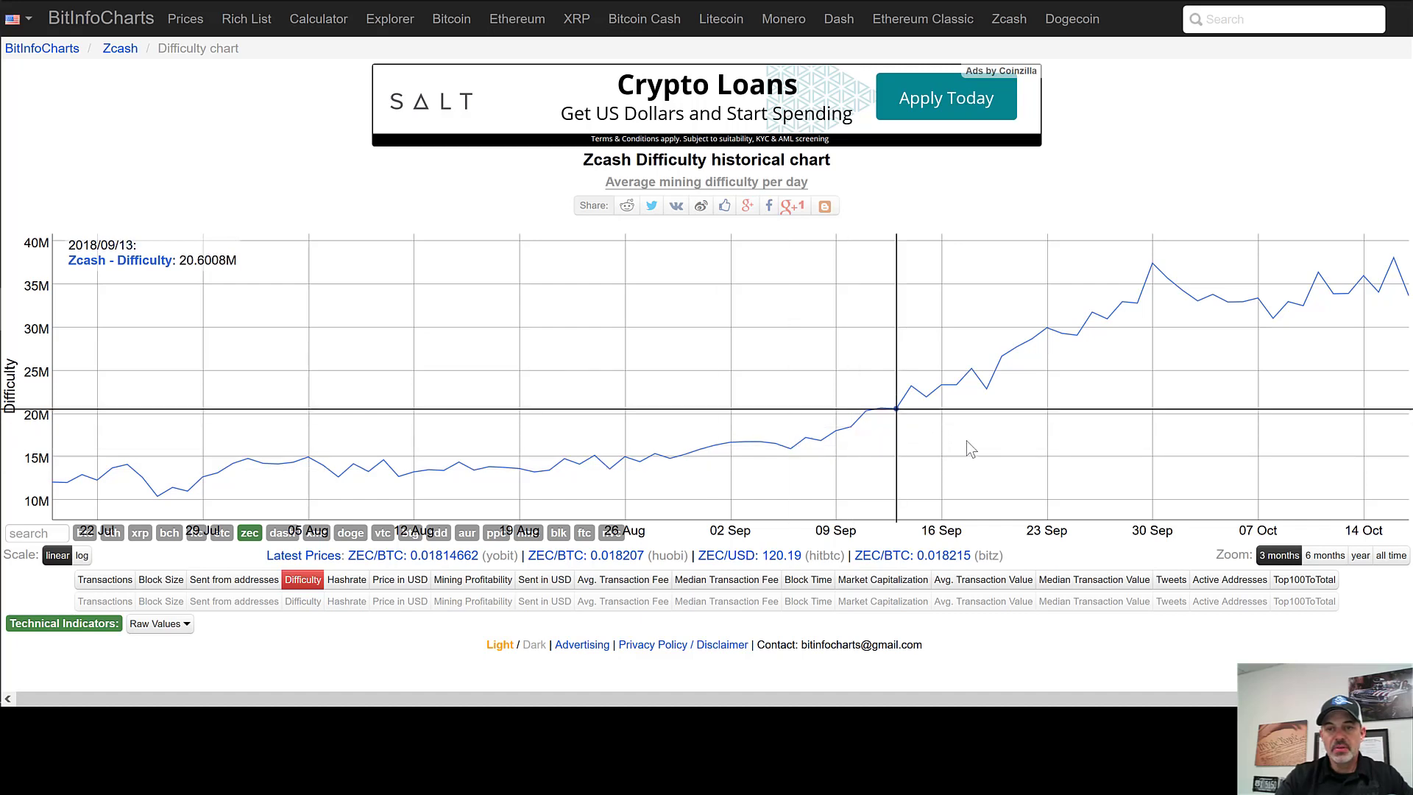
mouse_move(1001, 371)
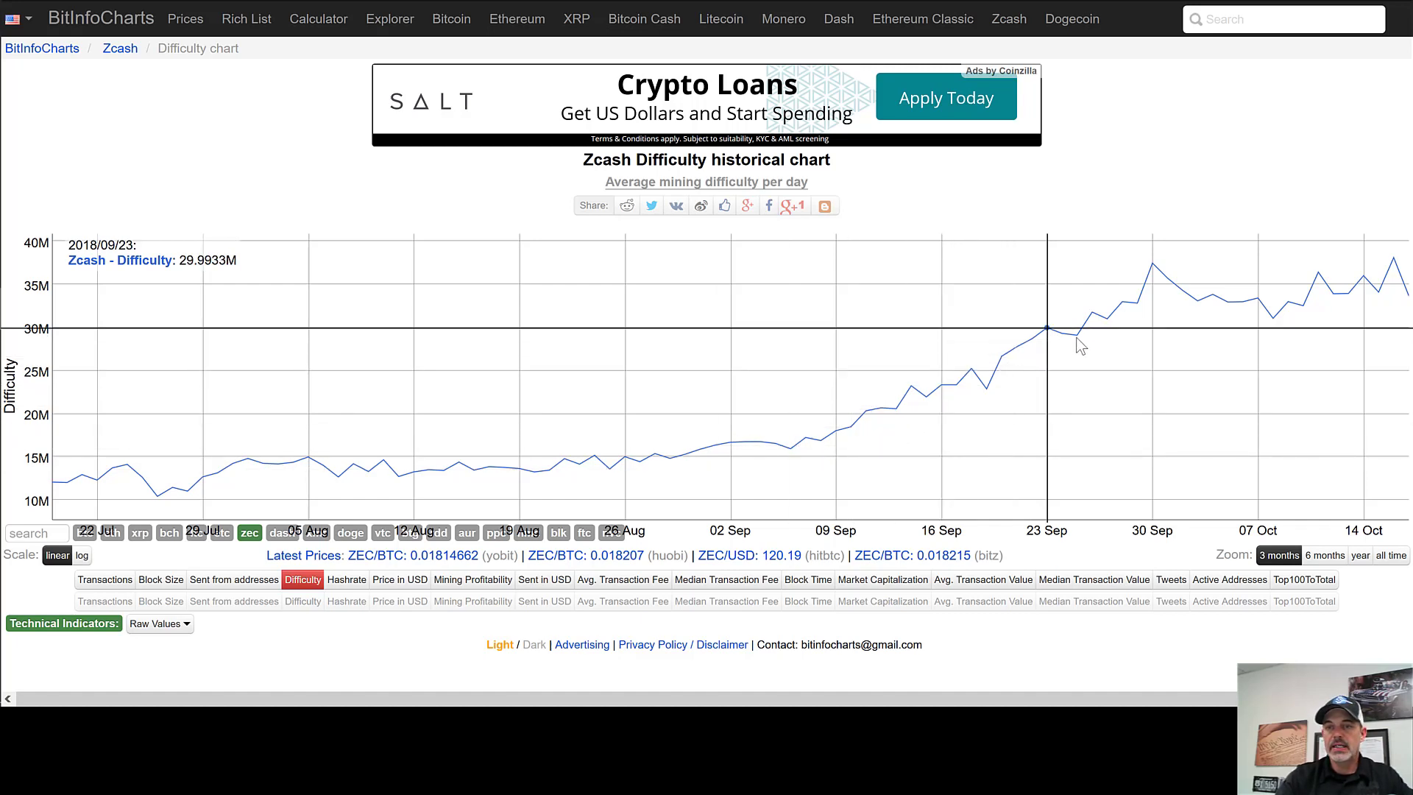
mouse_move(1193, 299)
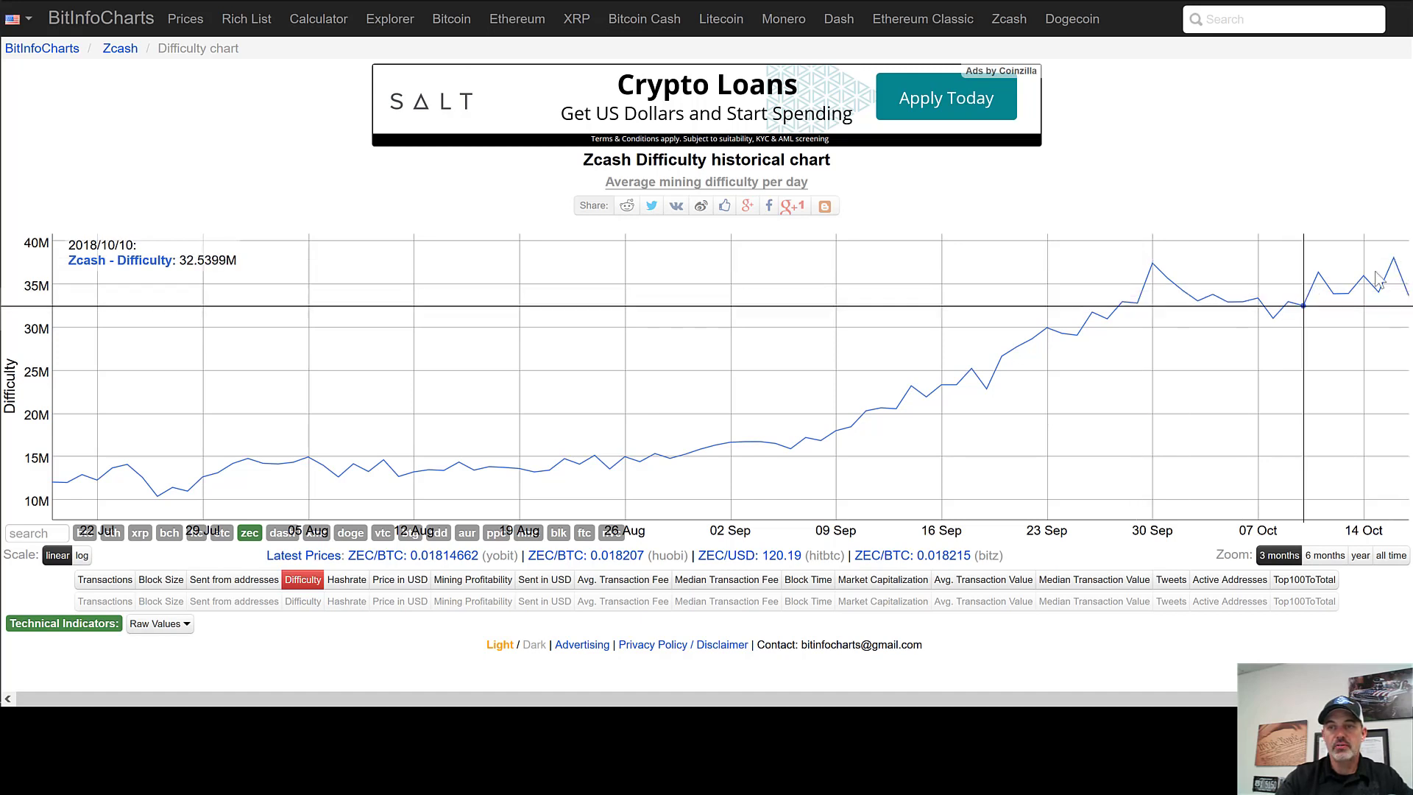
mouse_move(1410, 308)
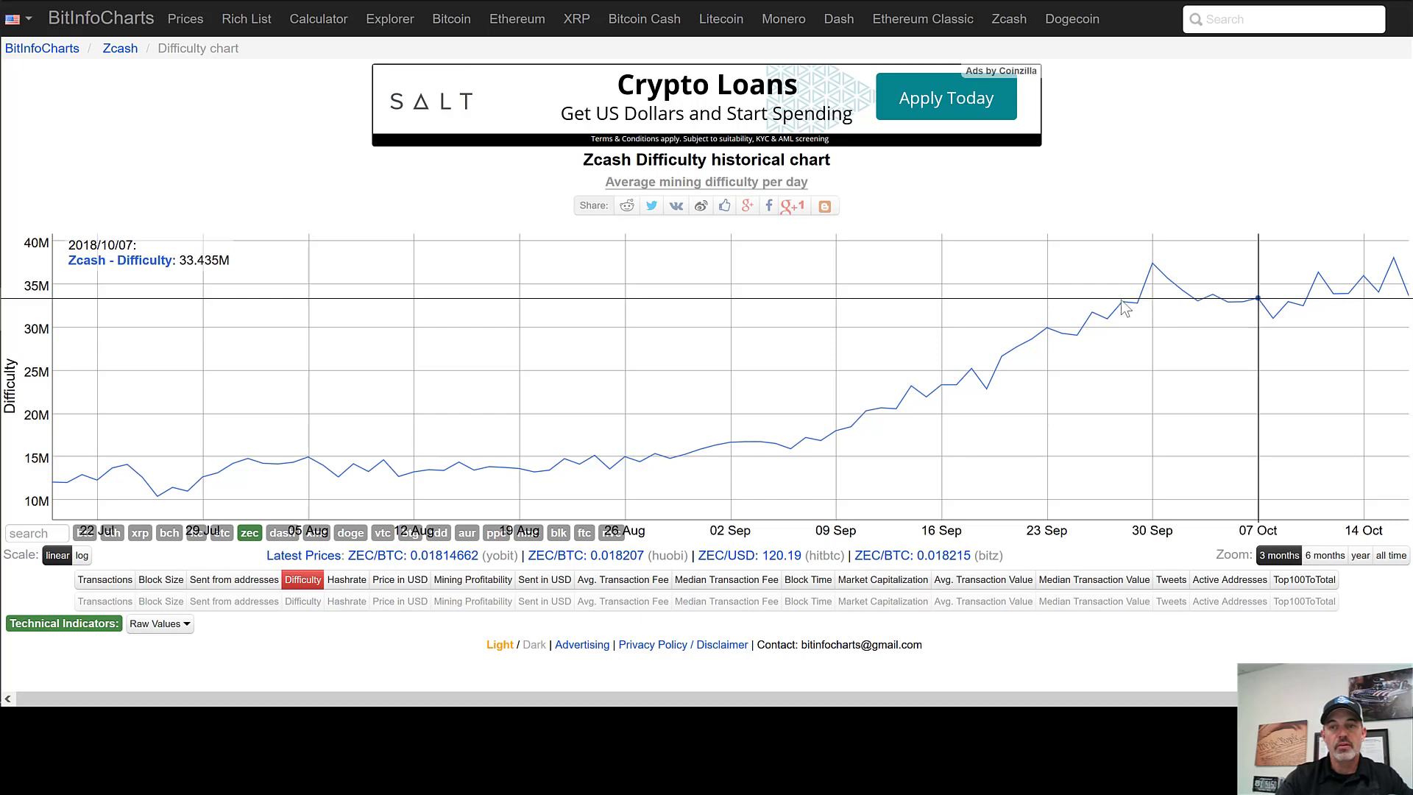
mouse_move(1232, 283)
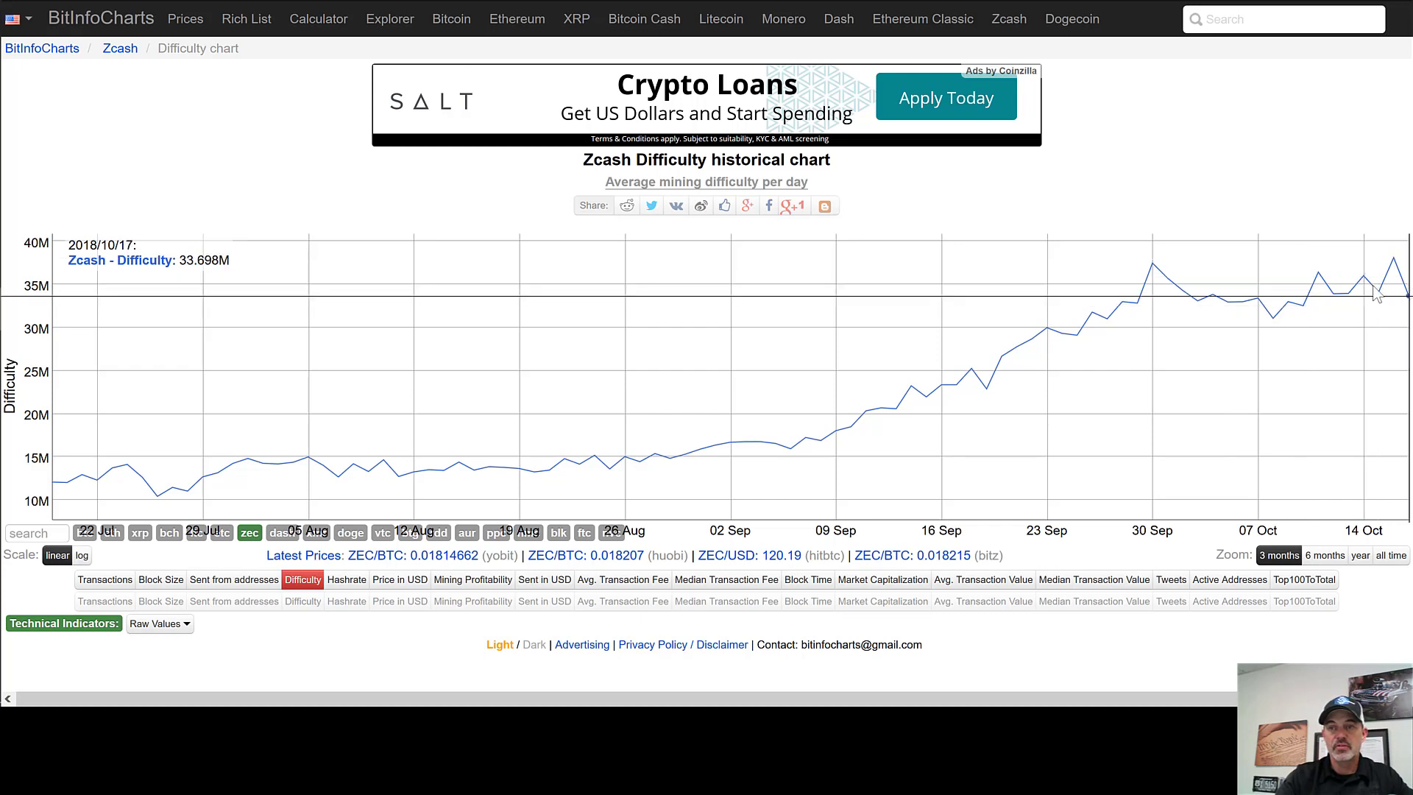
mouse_move(1397, 314)
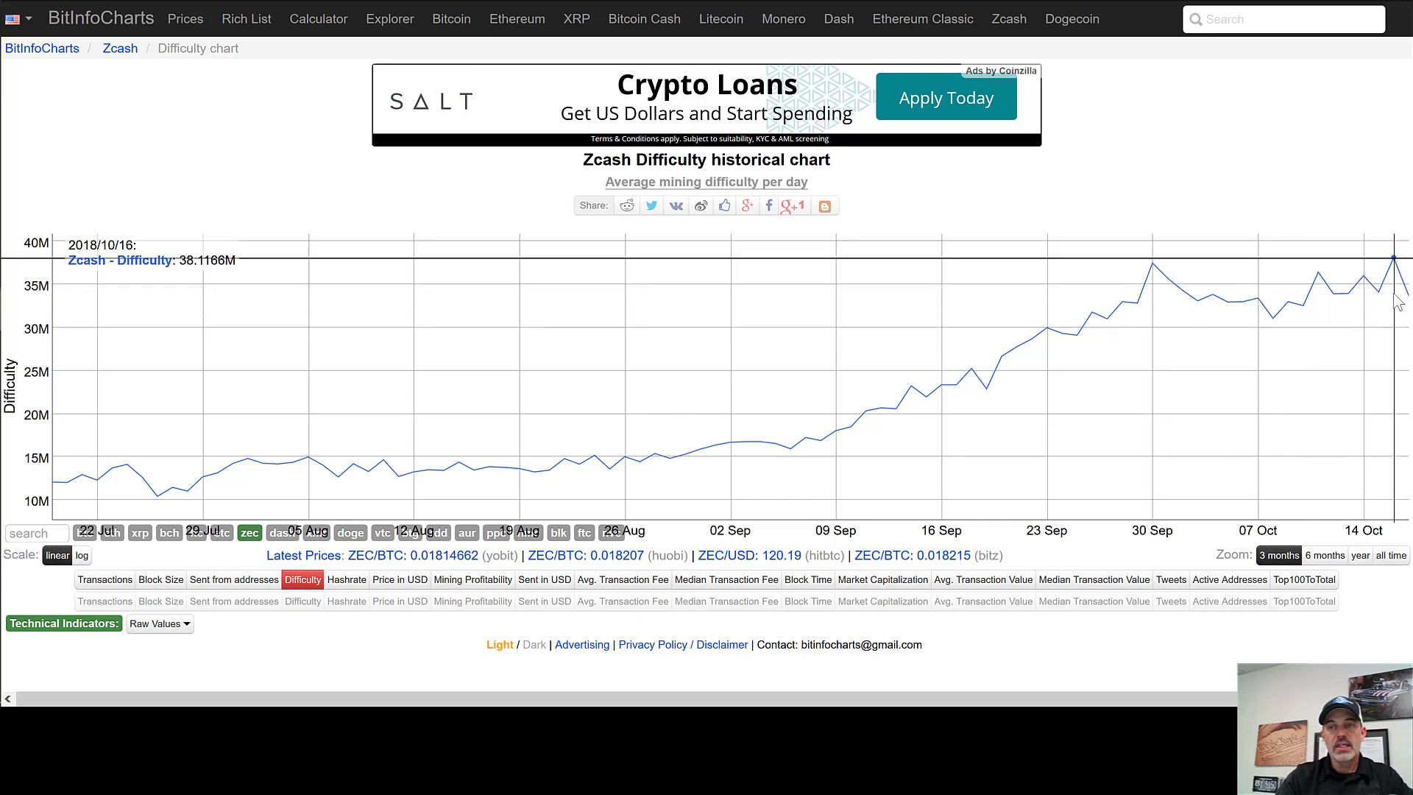
mouse_move(1397, 301)
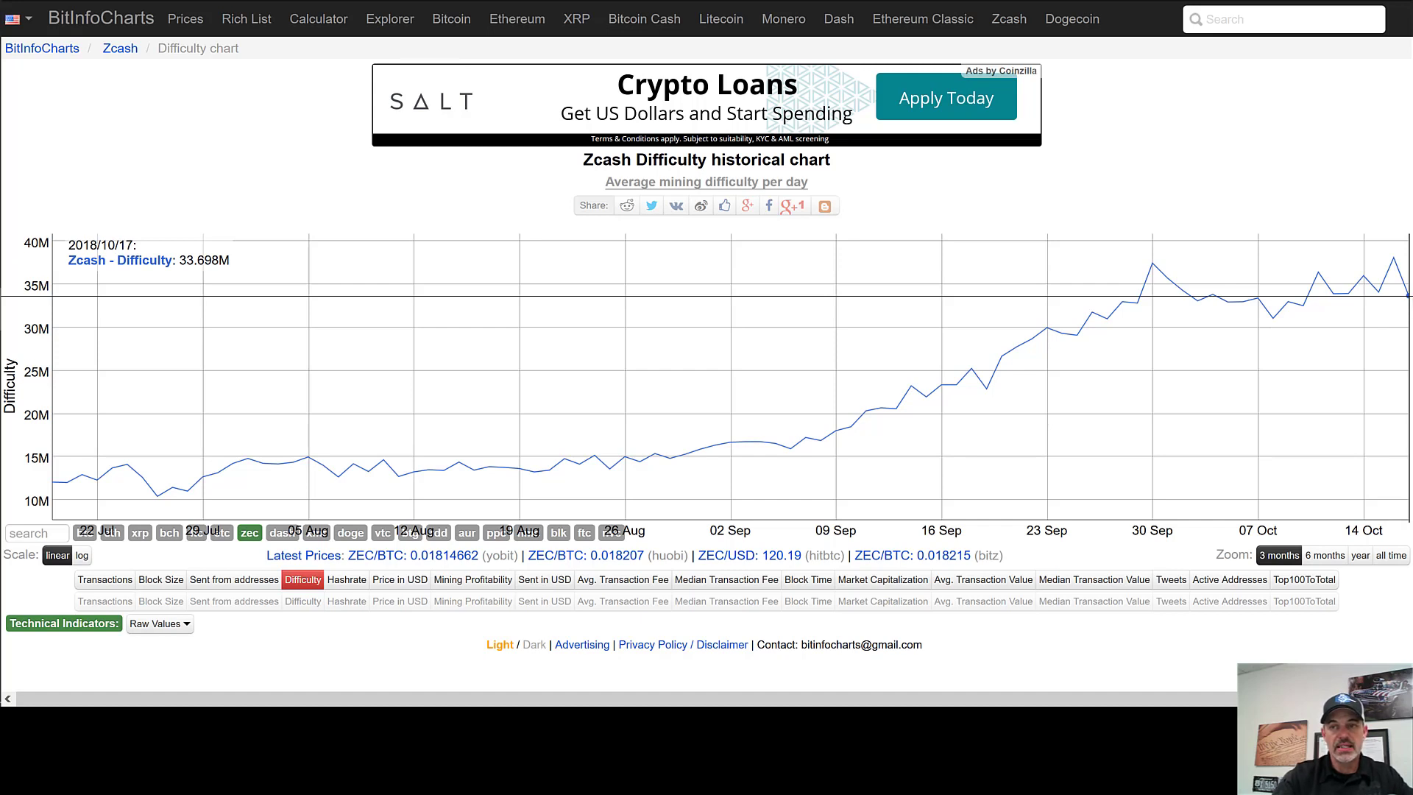
mouse_move(1393, 325)
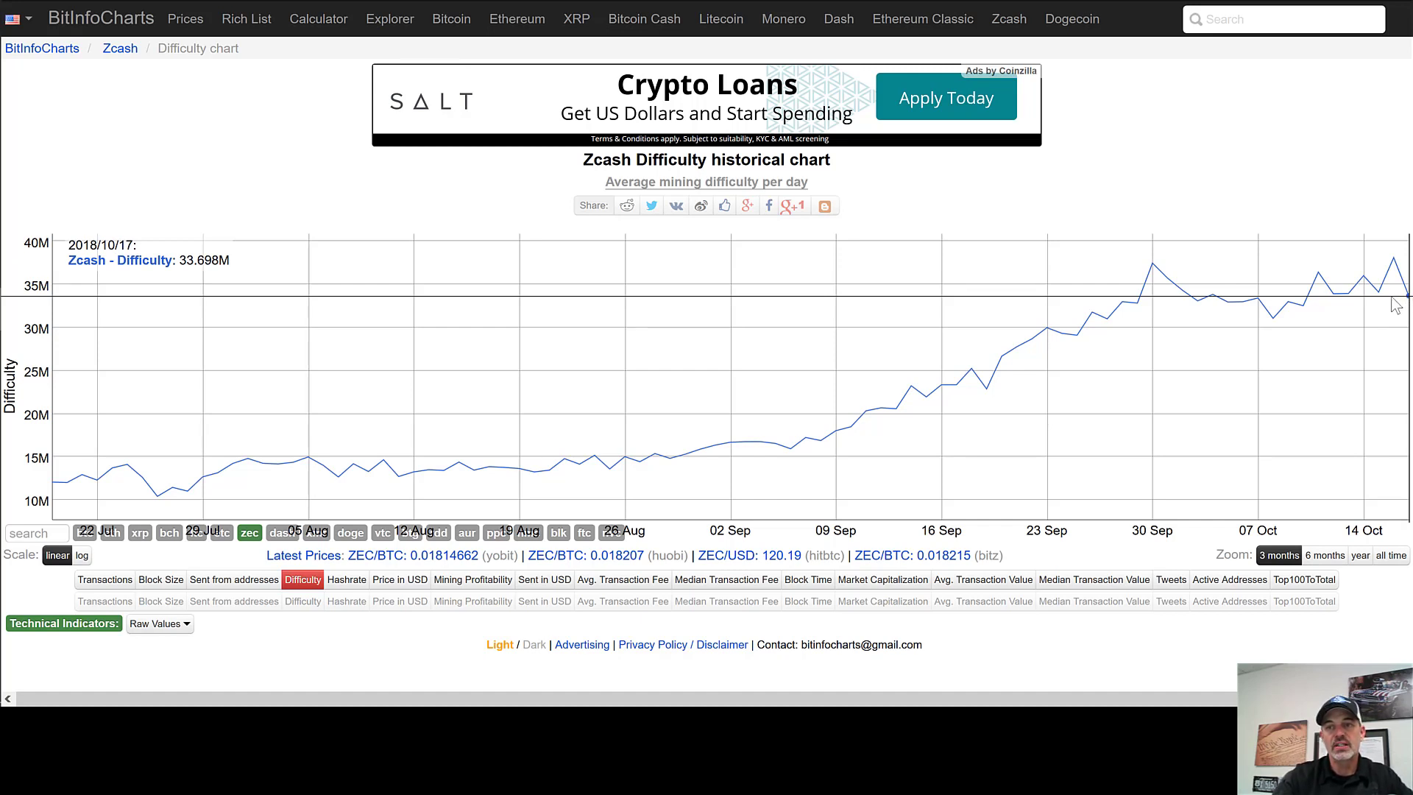
mouse_move(1353, 290)
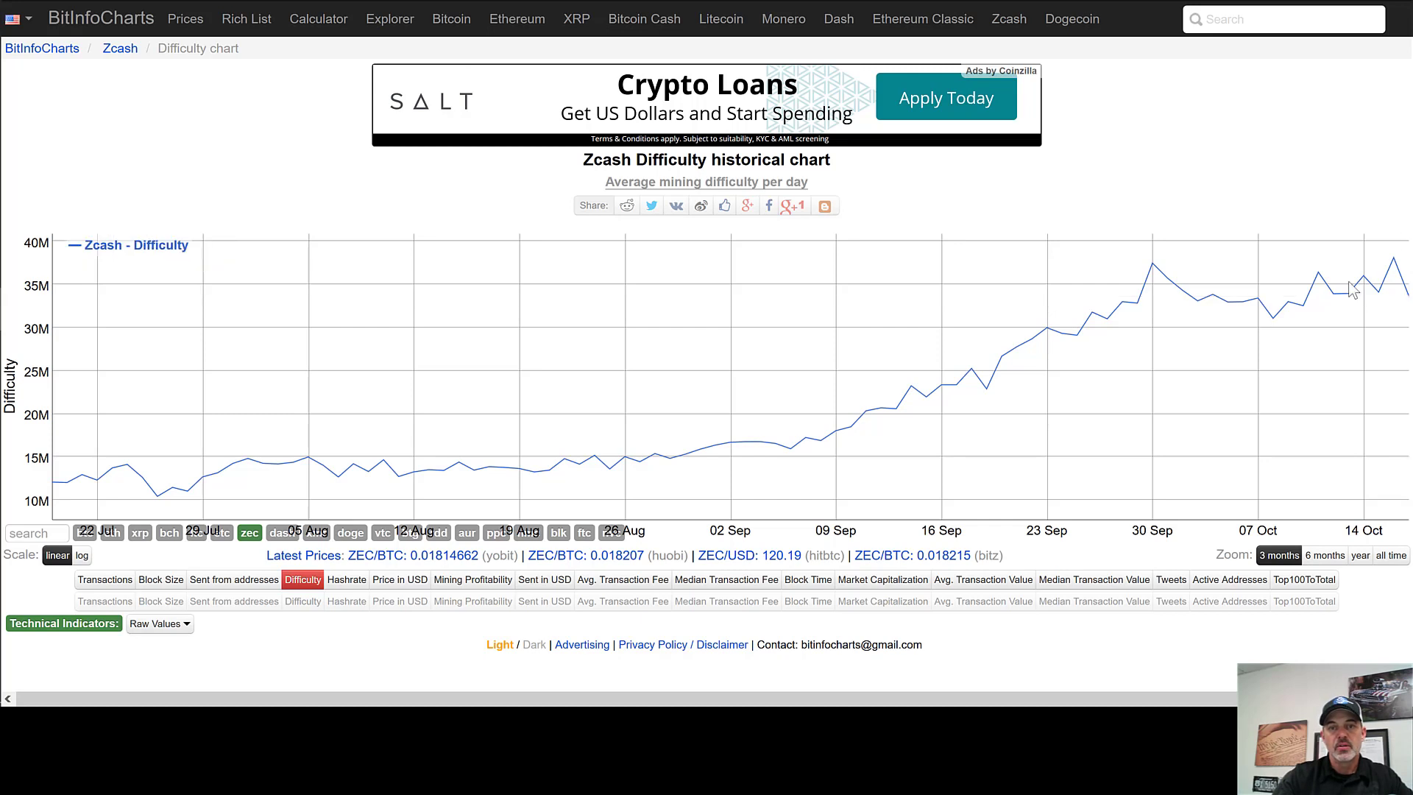
mouse_move(954, 350)
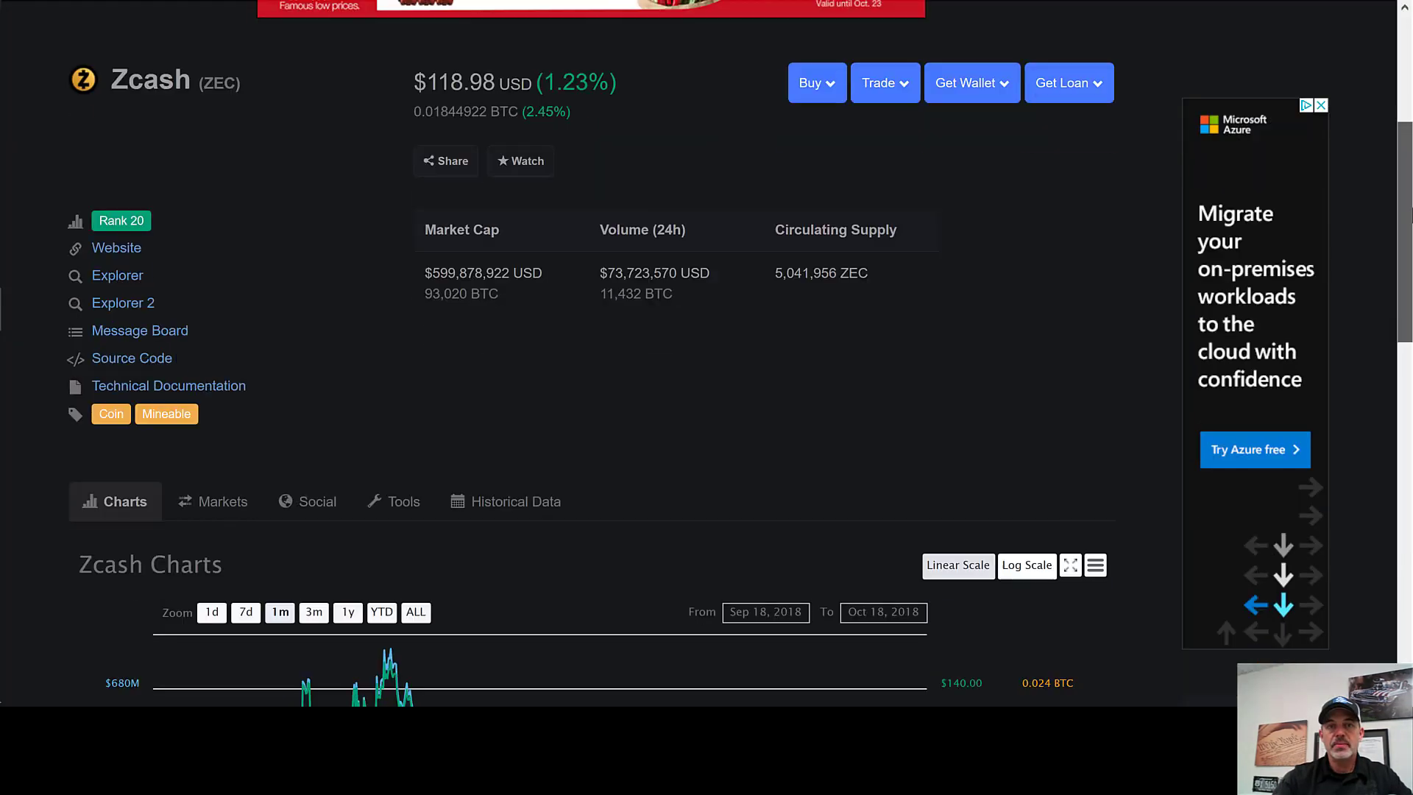
Scroll the CoinMarketCap Zcash page showing the $118.98 price, market cap and volume
scroll("down", 3)
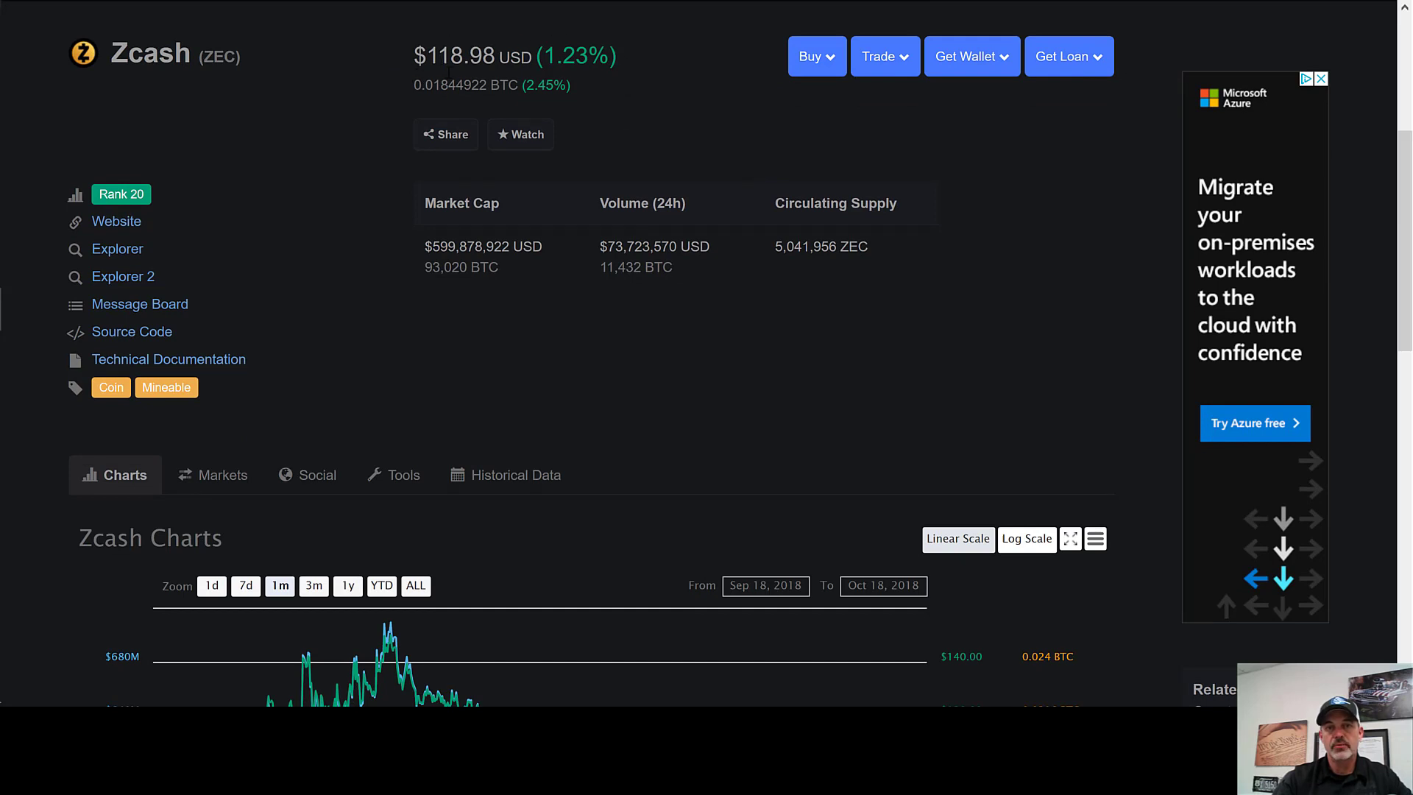
mouse_move(639, 67)
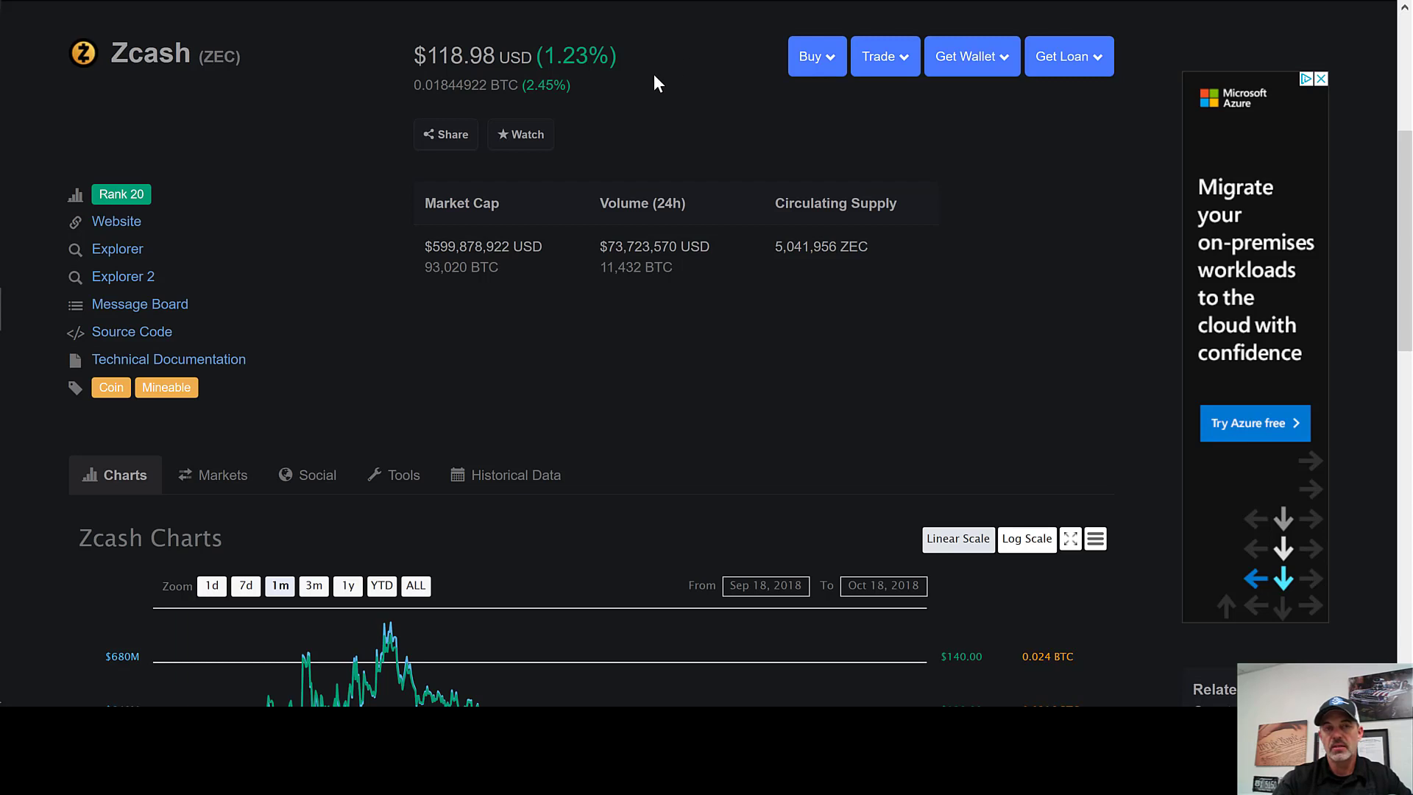
mouse_move(609, 97)
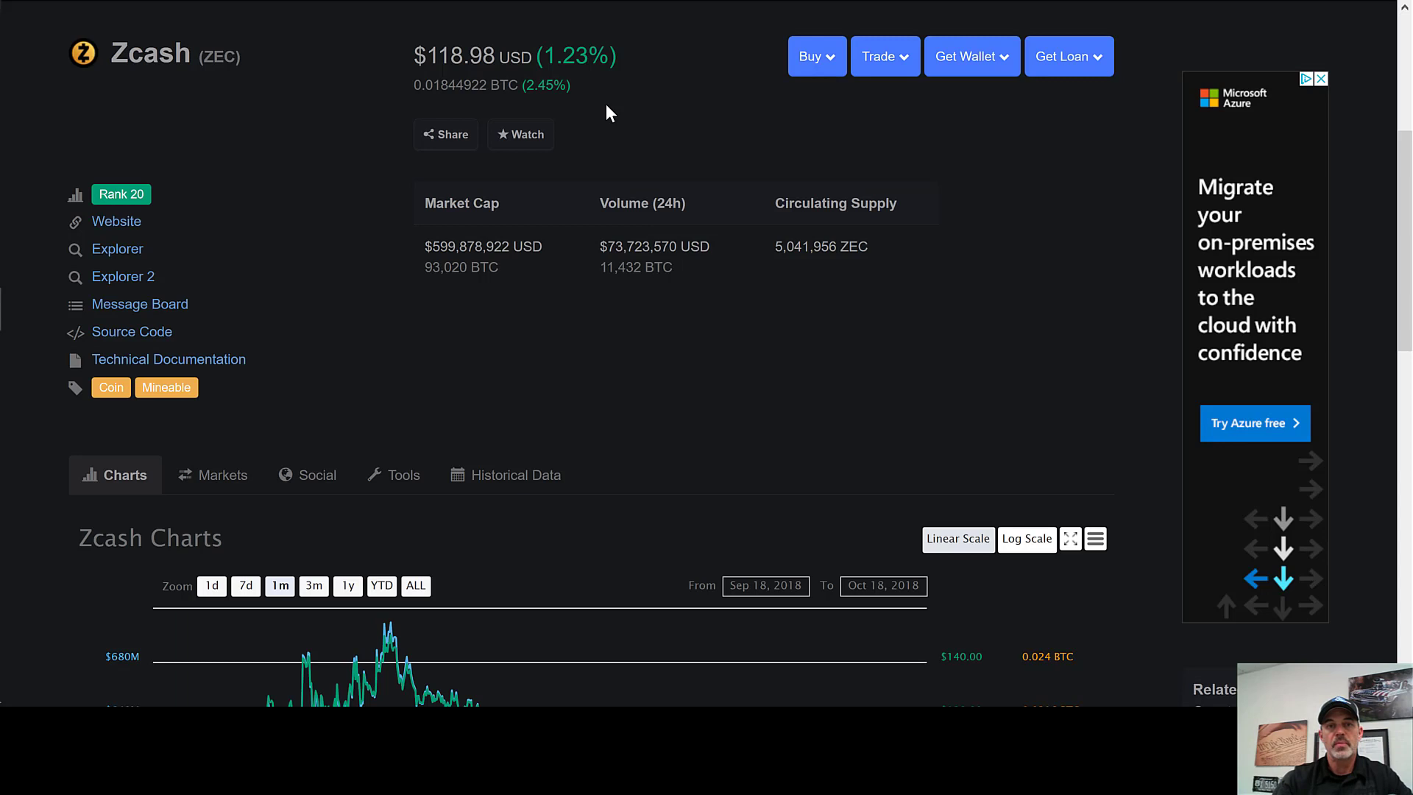
mouse_move(473, 65)
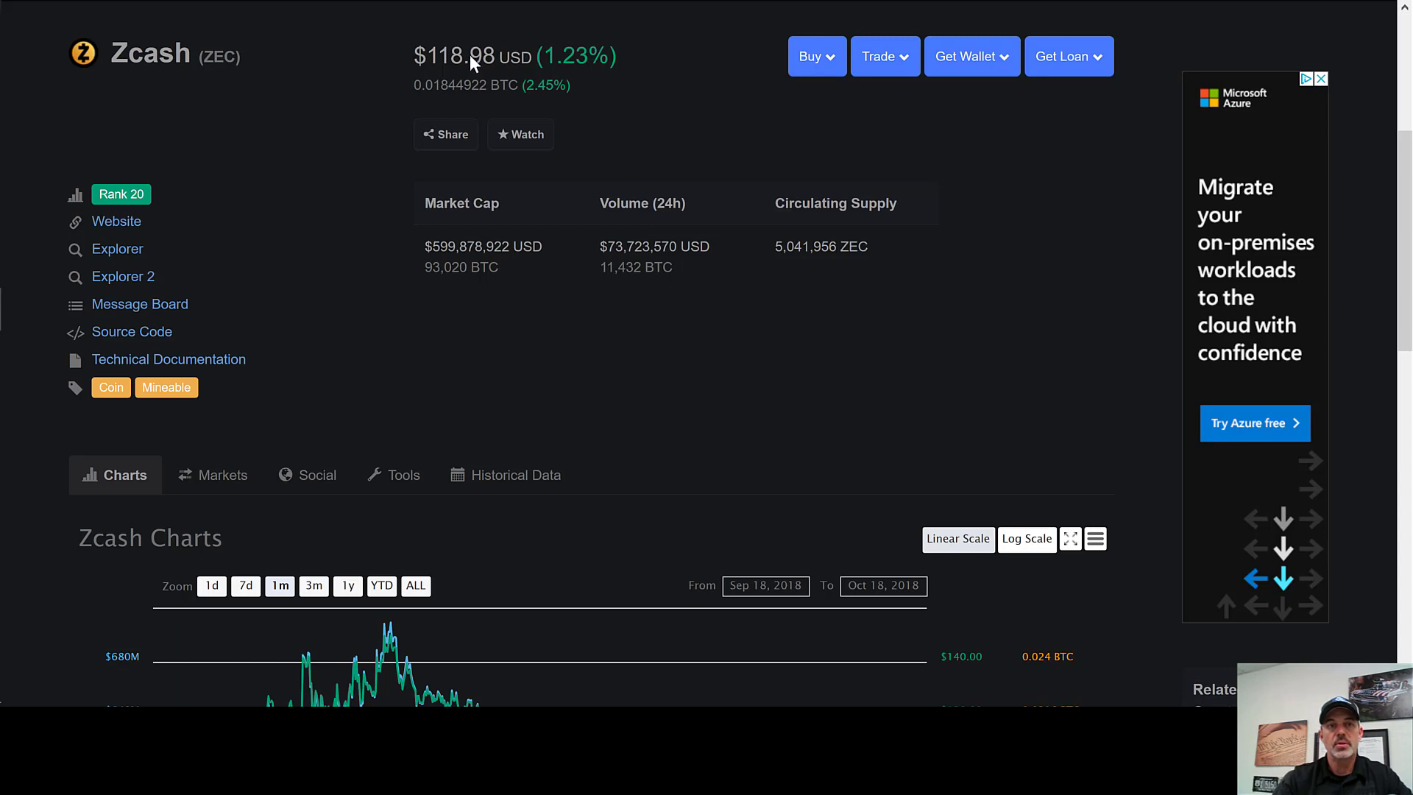